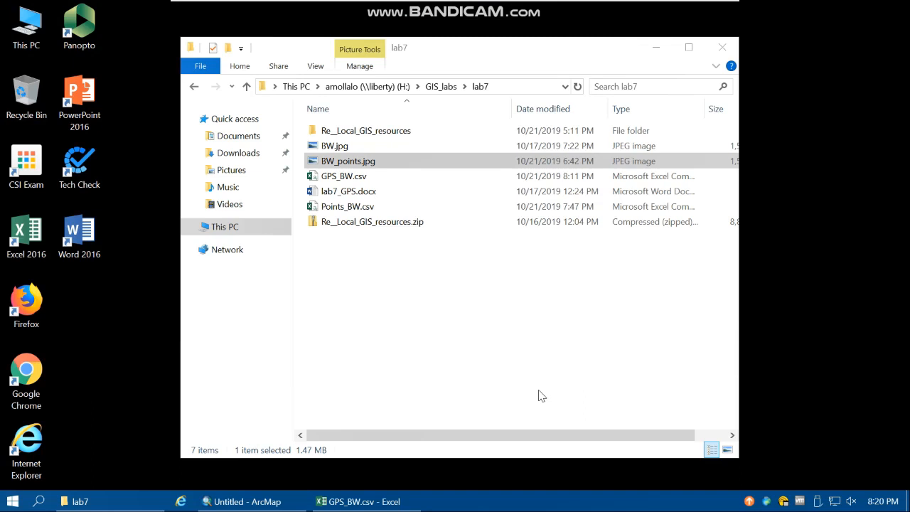
mouse_move(440, 365)
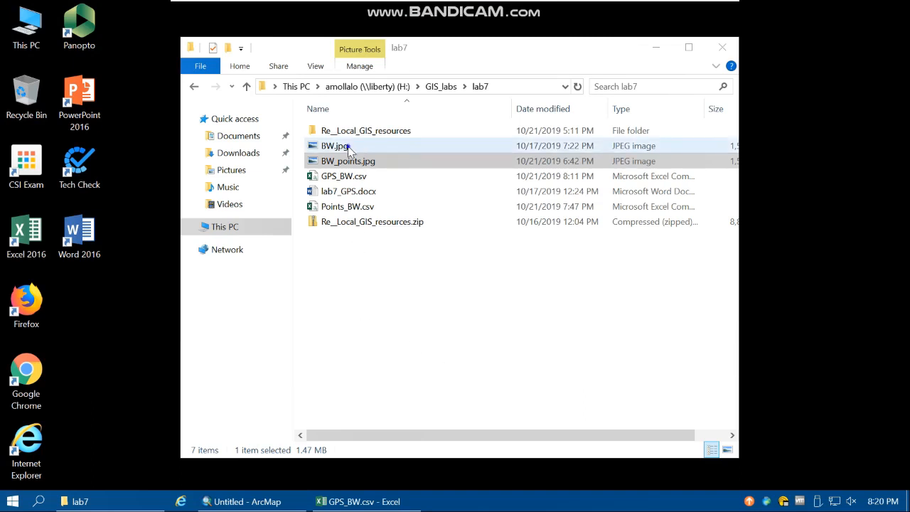
Open BW.jpg from the lab7 folder in Paint via the Edit option
right_click(334, 145)
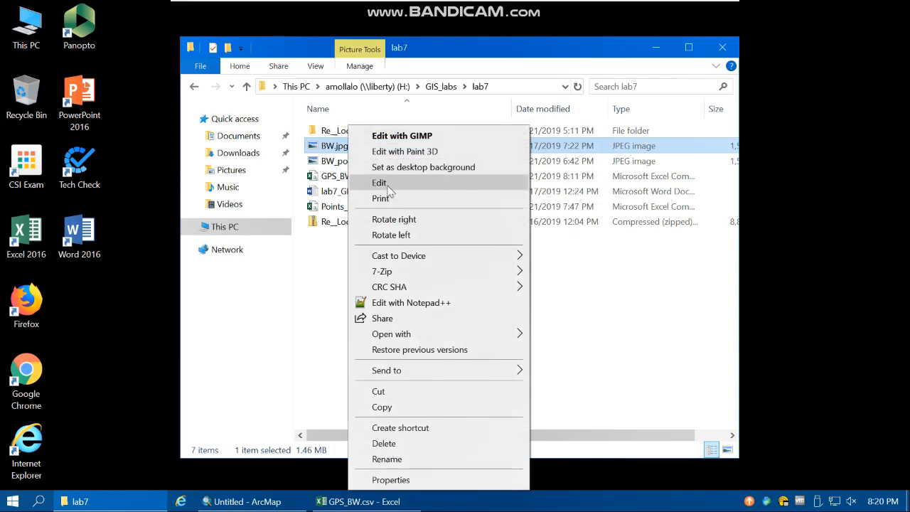
click(379, 182)
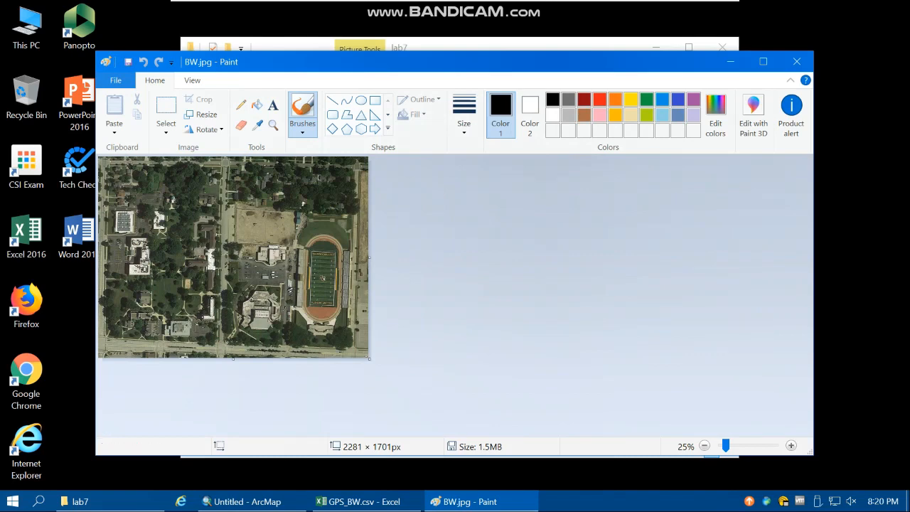
Close BW.jpg and open BW_points.jpg in Paint instead
click(80, 500)
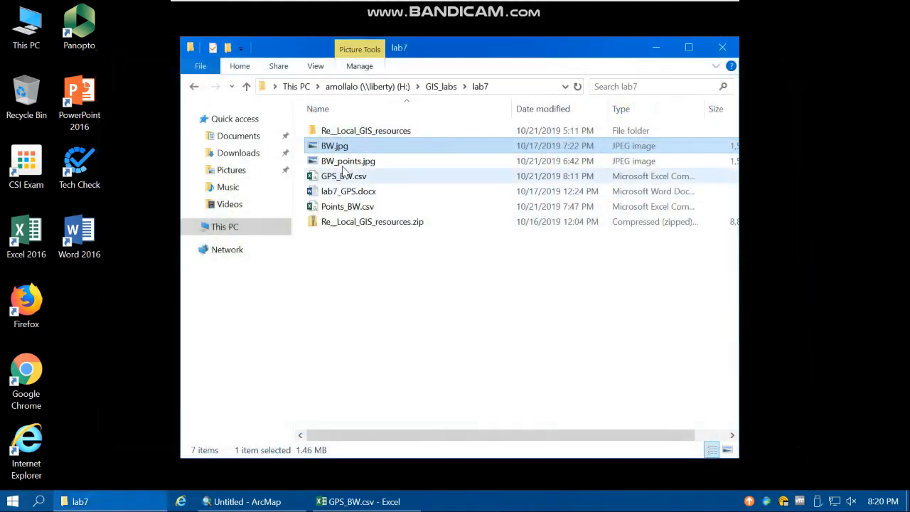
right_click(348, 161)
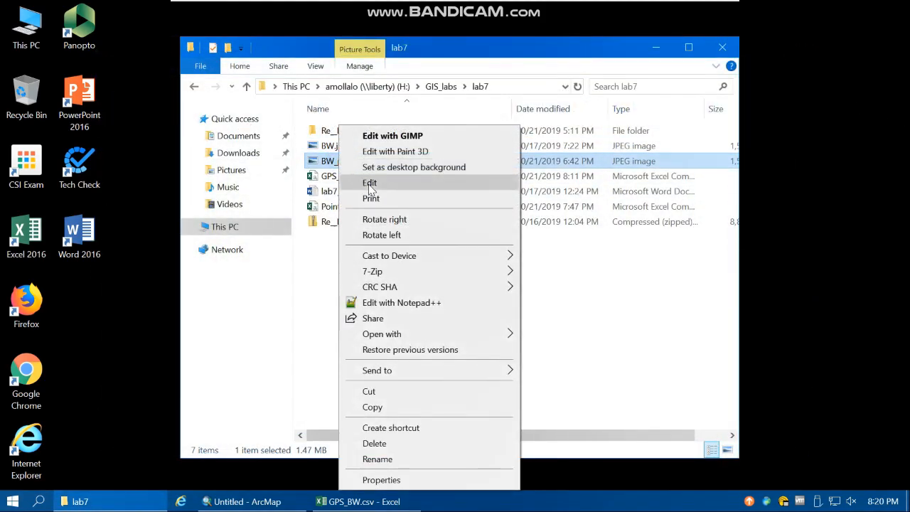
click(369, 182)
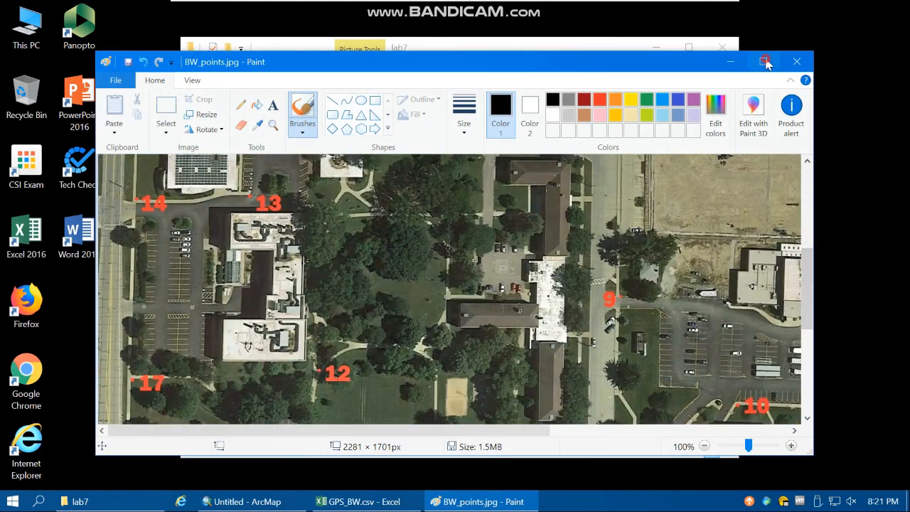
Maximize Paint, inspect the numbered red points, then close the image
click(764, 61)
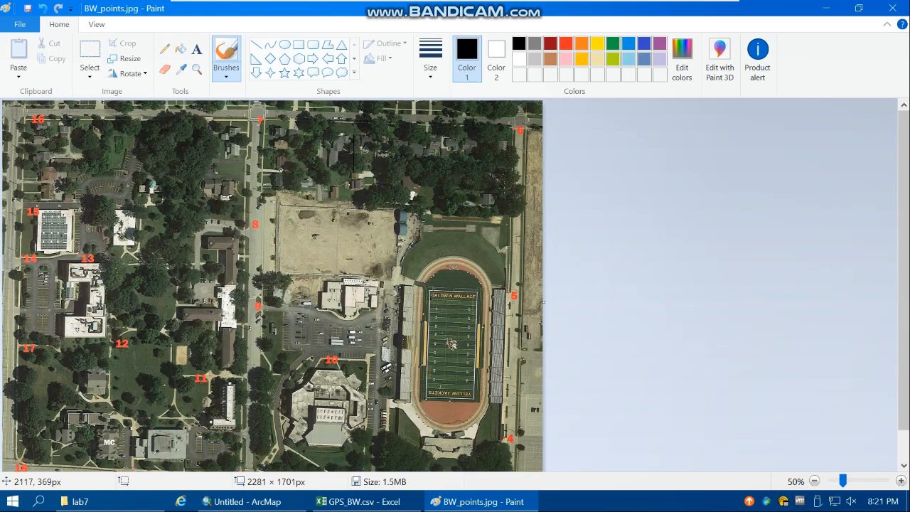
scroll(down, 3)
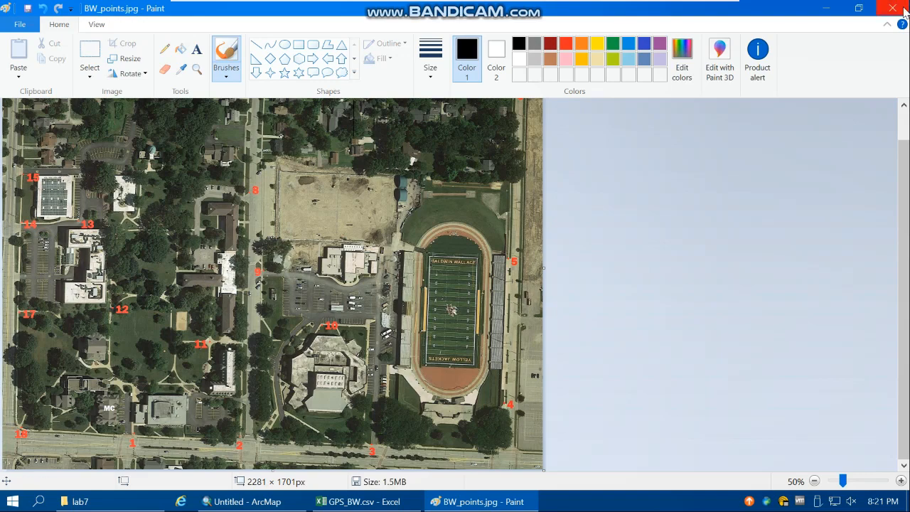
click(893, 8)
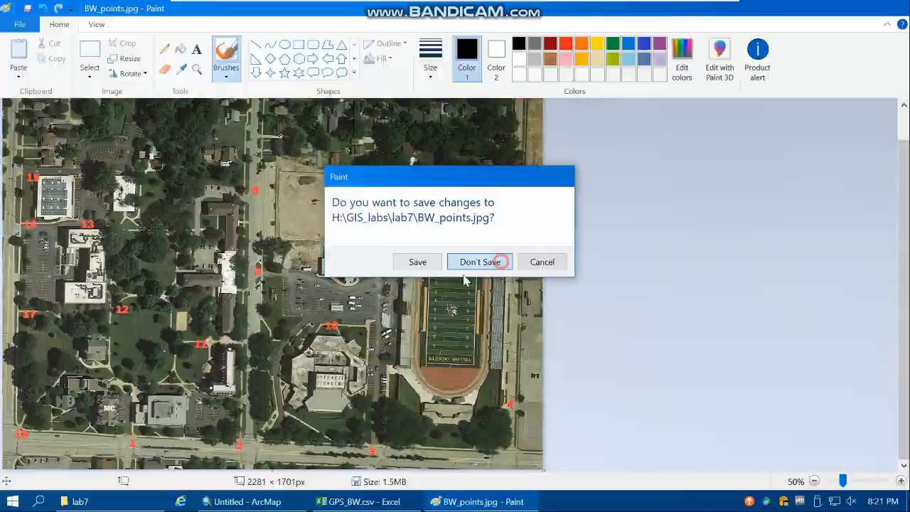
Discard changes to the points image and review the Point, X, Y columns of GPS_BW.csv in Excel
click(479, 261)
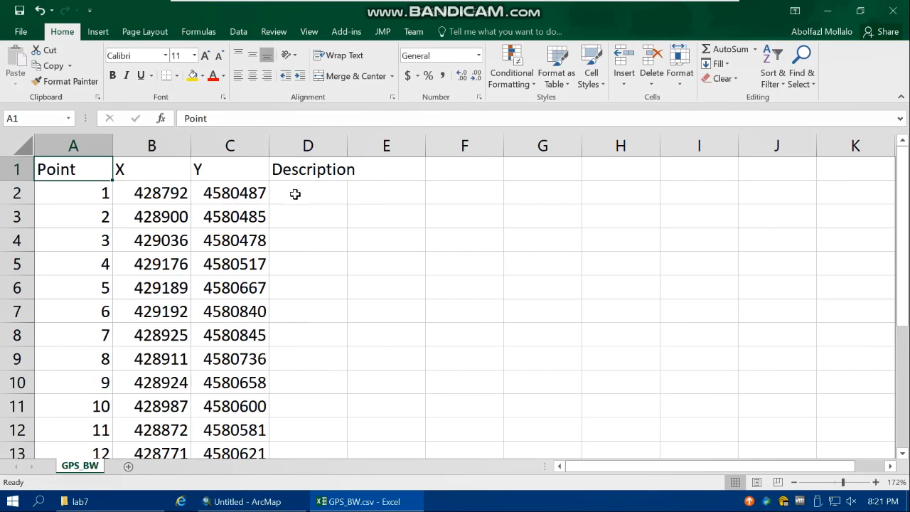
mouse_move(330, 193)
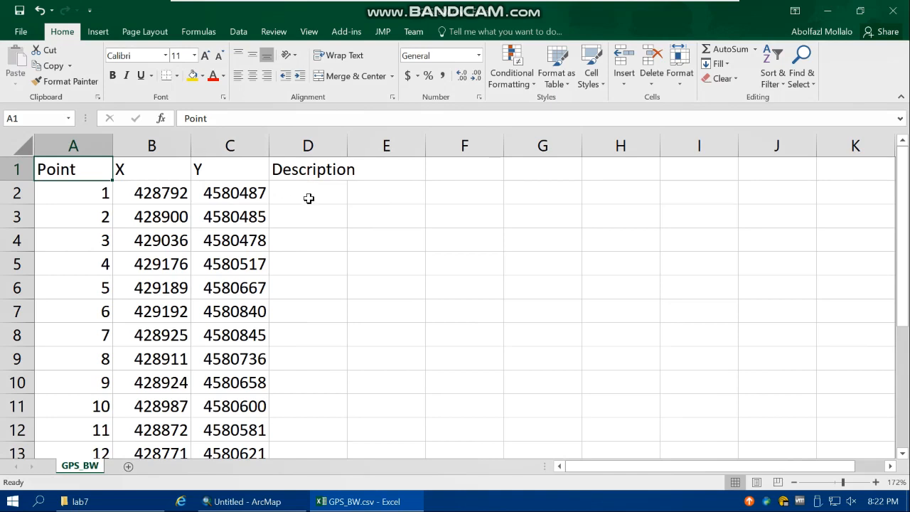
mouse_move(347, 145)
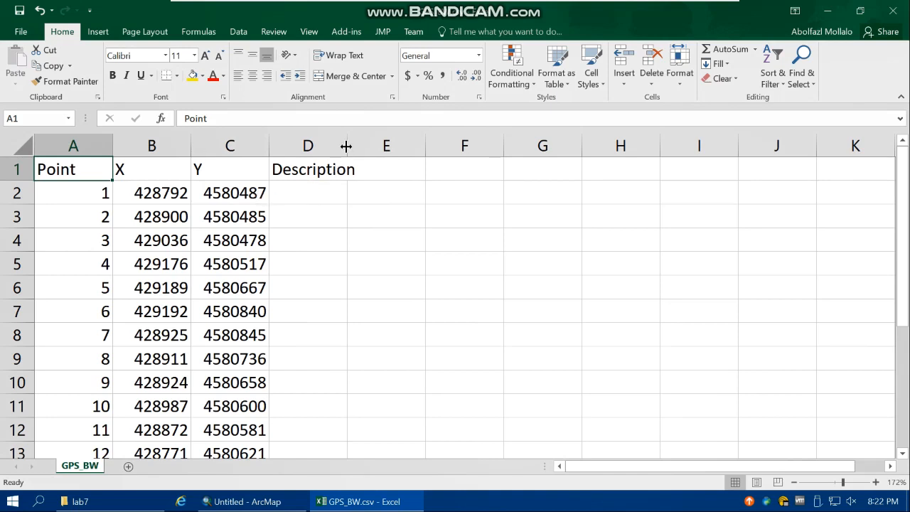
mouse_move(441, 159)
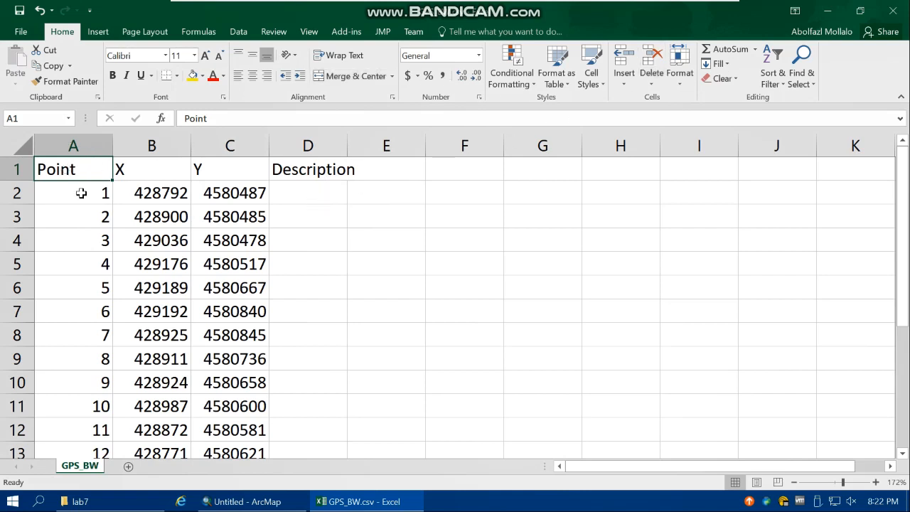
click(151, 145)
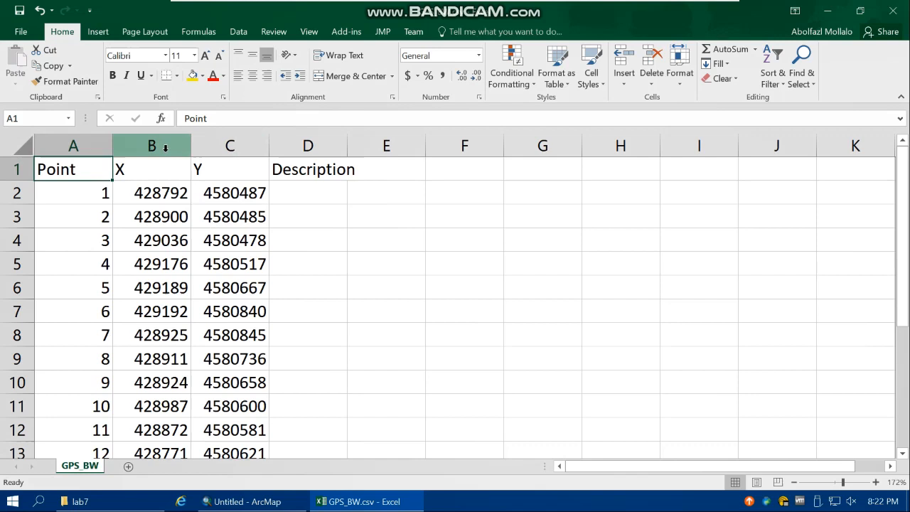
mouse_move(156, 145)
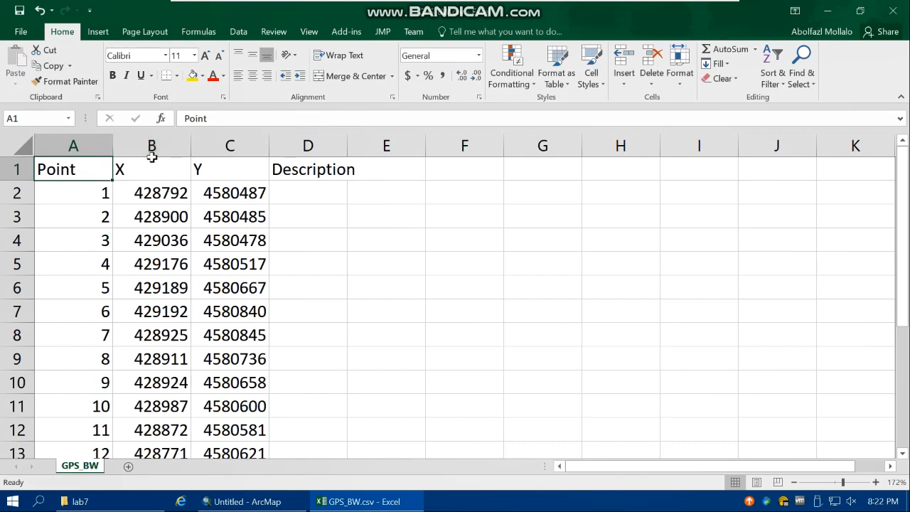
click(150, 145)
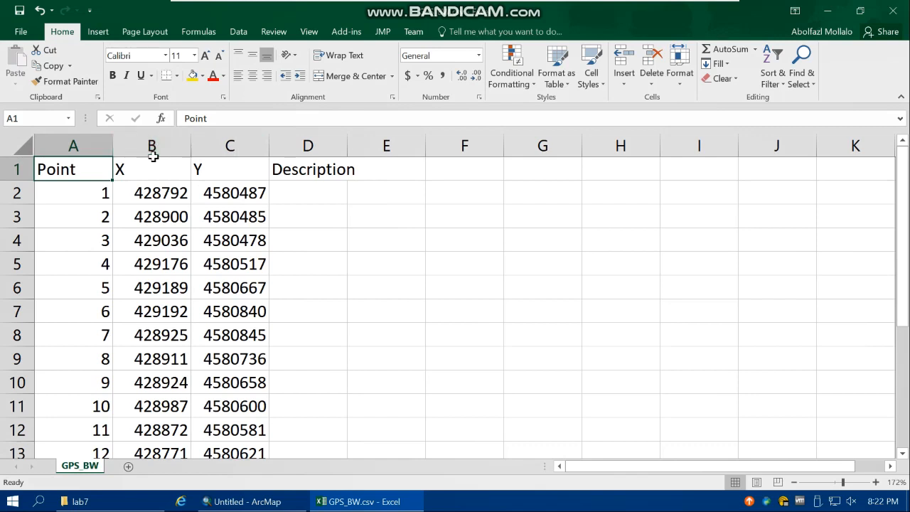
mouse_move(389, 209)
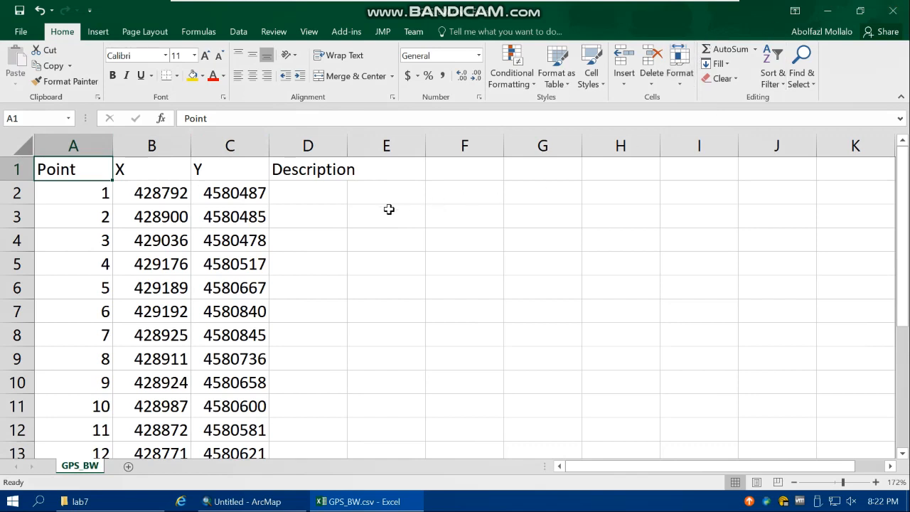
mouse_move(637, 358)
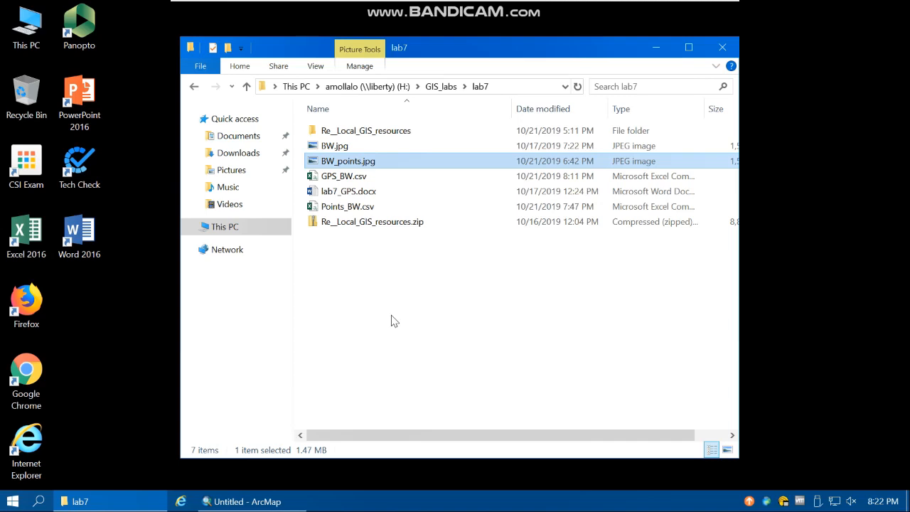
mouse_move(384, 307)
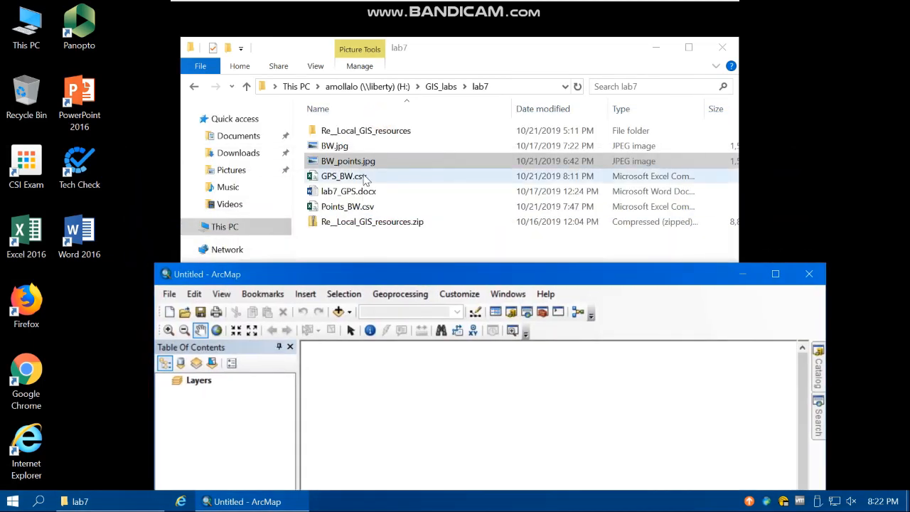
mouse_move(364, 191)
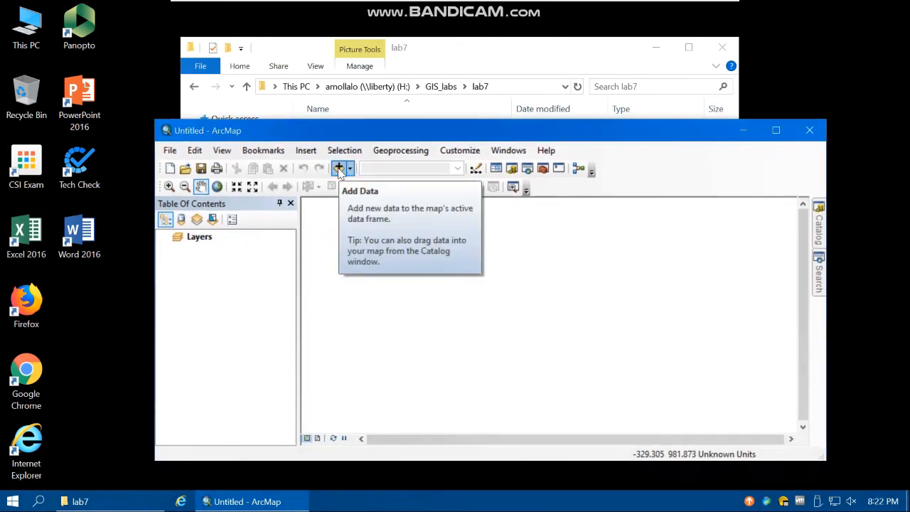
Connect to H:\GIS_labs\lab7 and add the Points_BW.csv table to the map
click(338, 168)
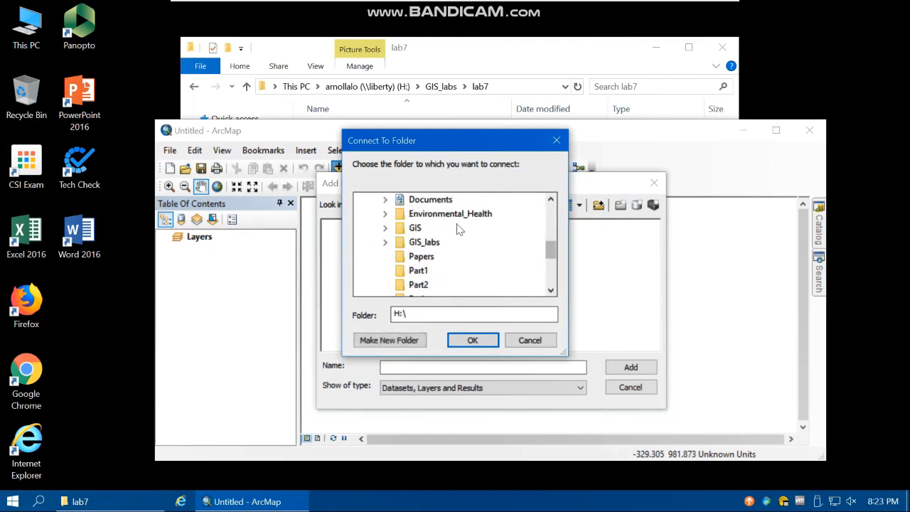
double_click(424, 241)
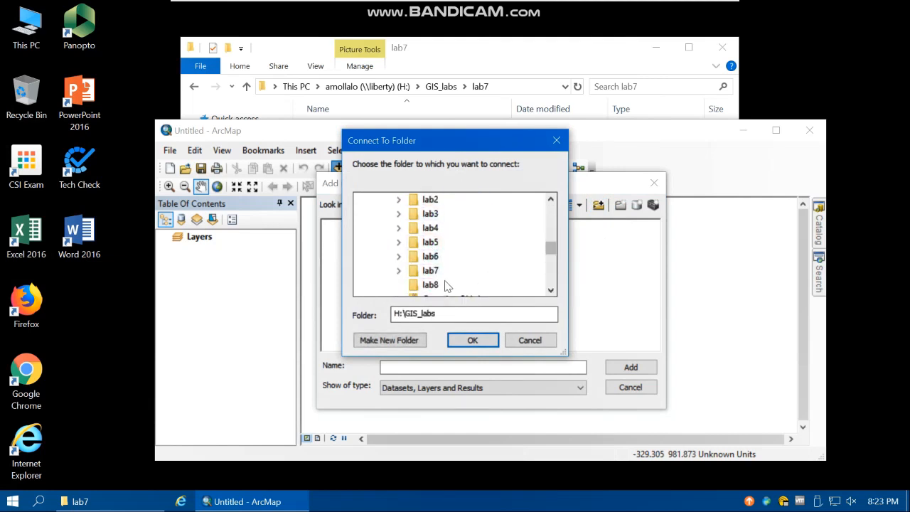
click(472, 340)
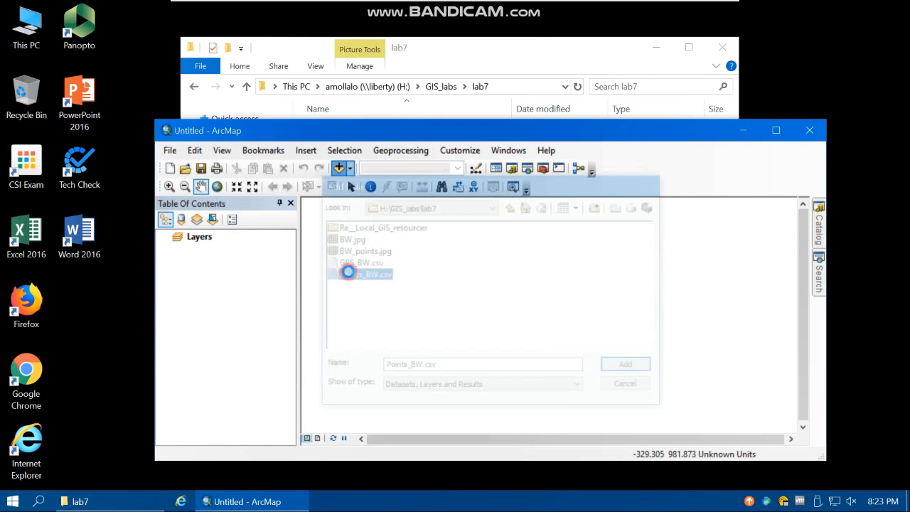
click(625, 363)
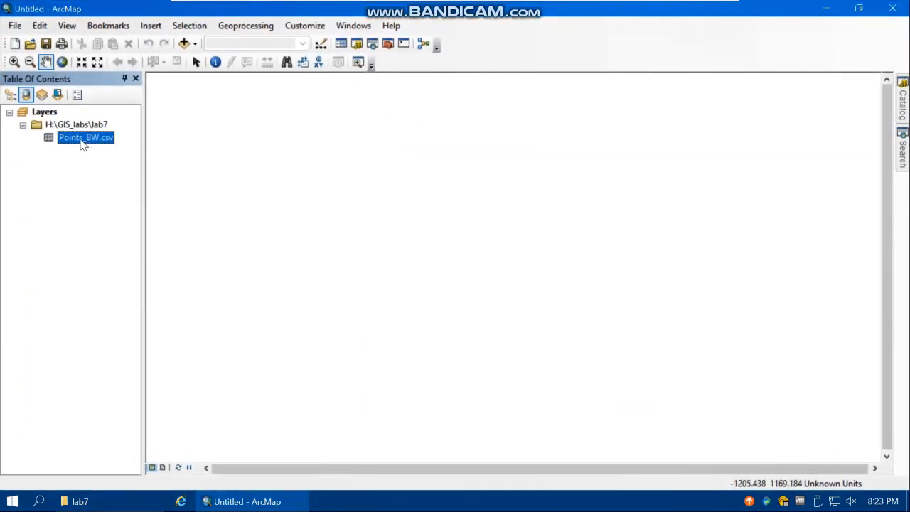
Start Display XY Data for Points_BW.csv and go to edit the input coordinate system
right_click(85, 136)
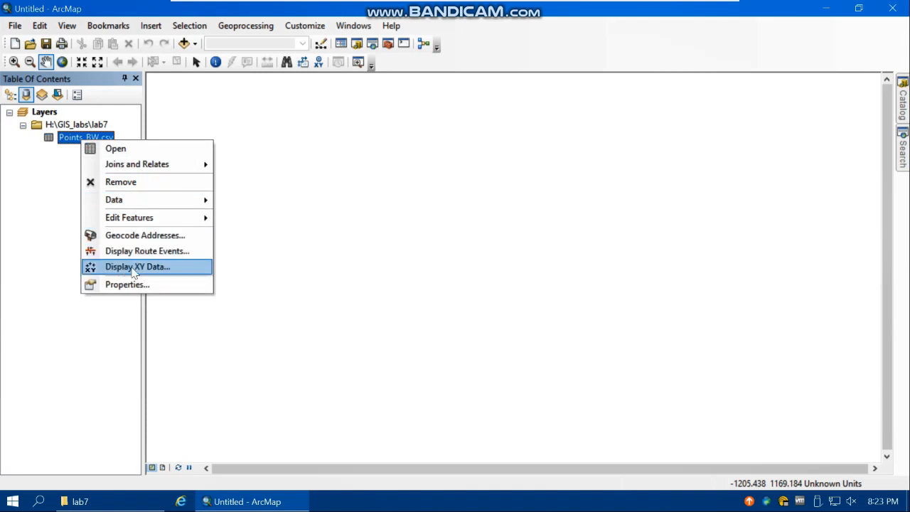
click(137, 266)
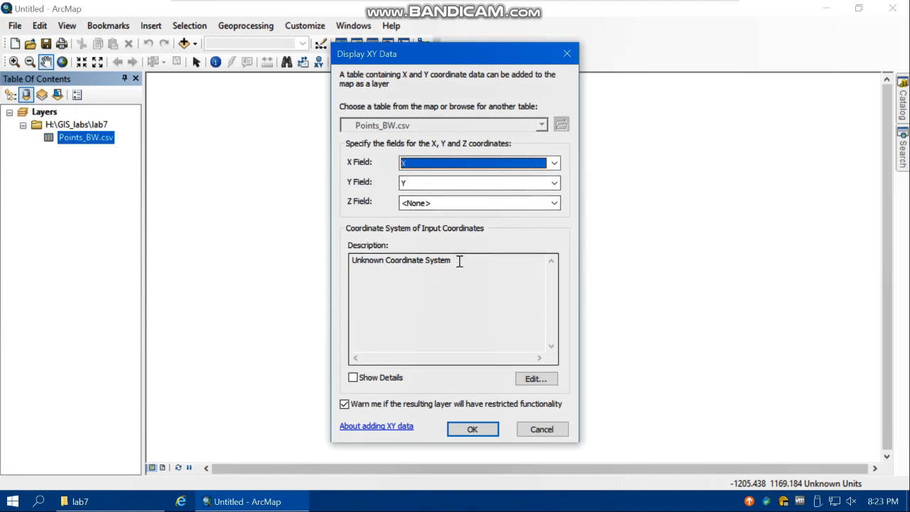
mouse_move(370, 263)
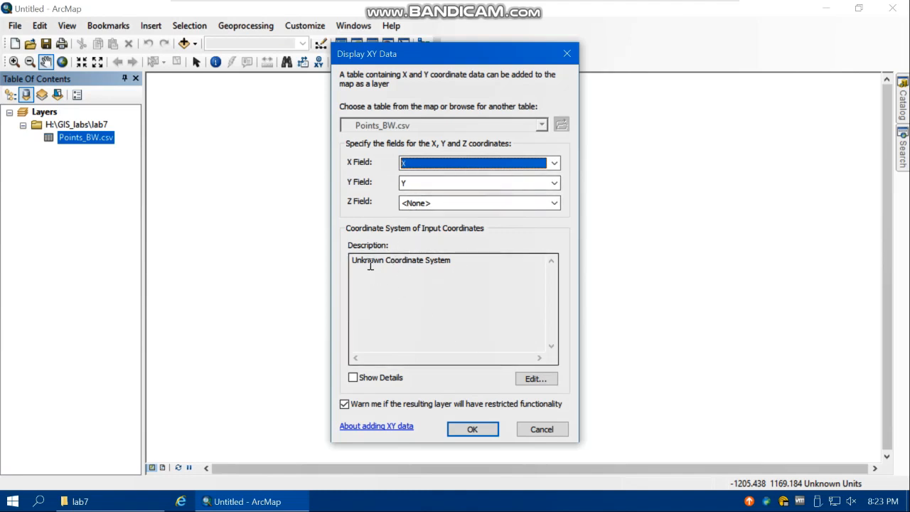
click(534, 378)
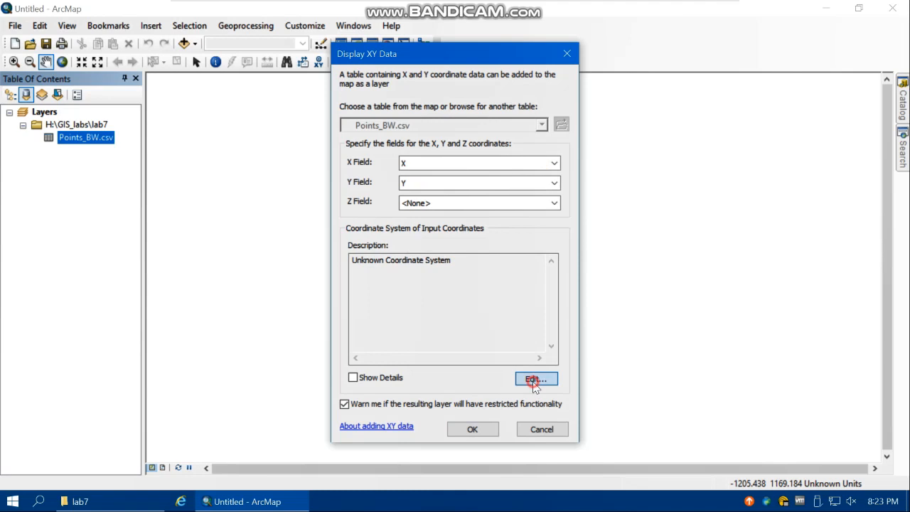
click(534, 378)
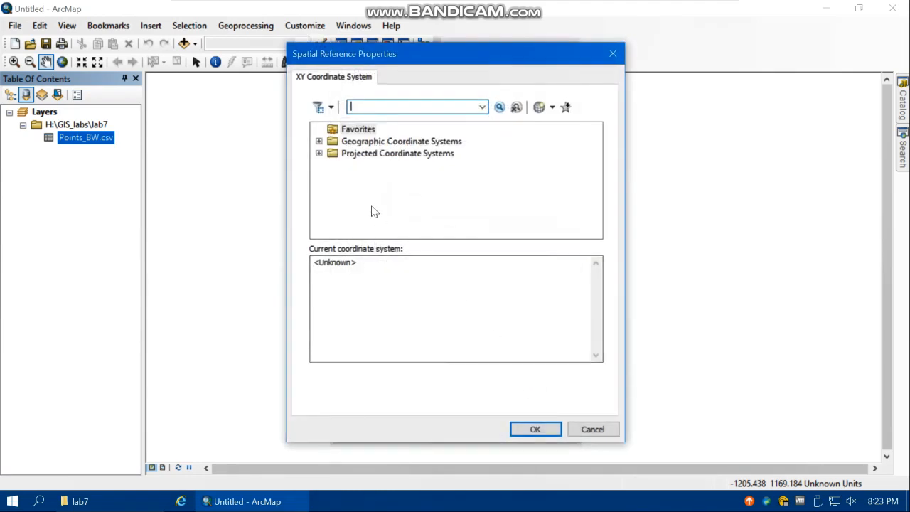
mouse_move(355, 176)
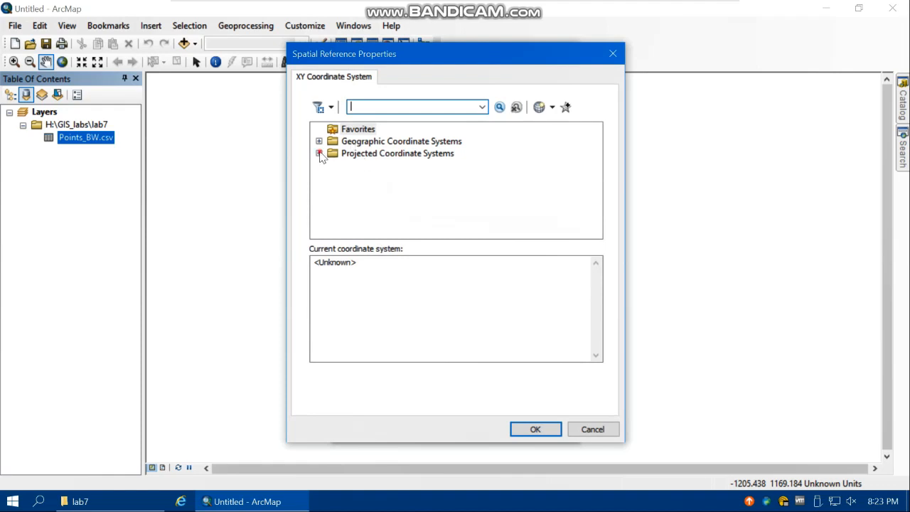
Choose WGS 1984 UTM Zone 17N from the projected coordinate systems
click(319, 154)
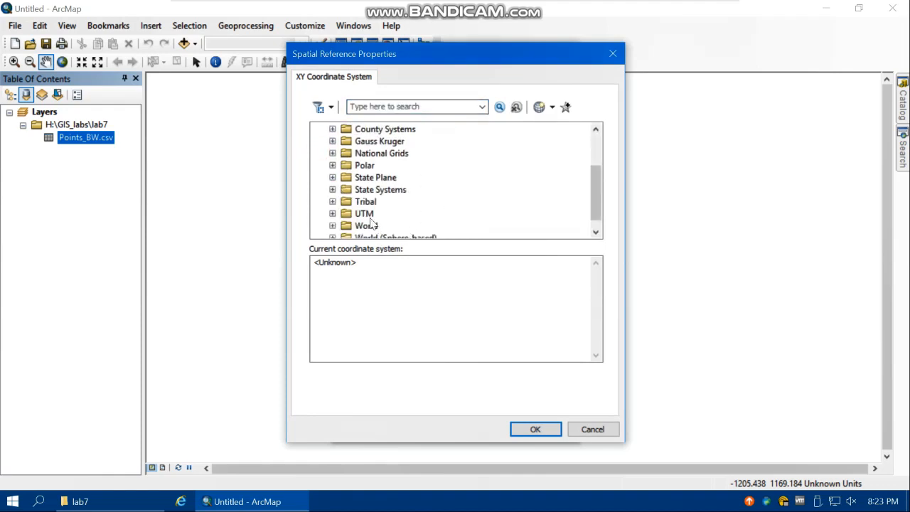
scroll(down, 3)
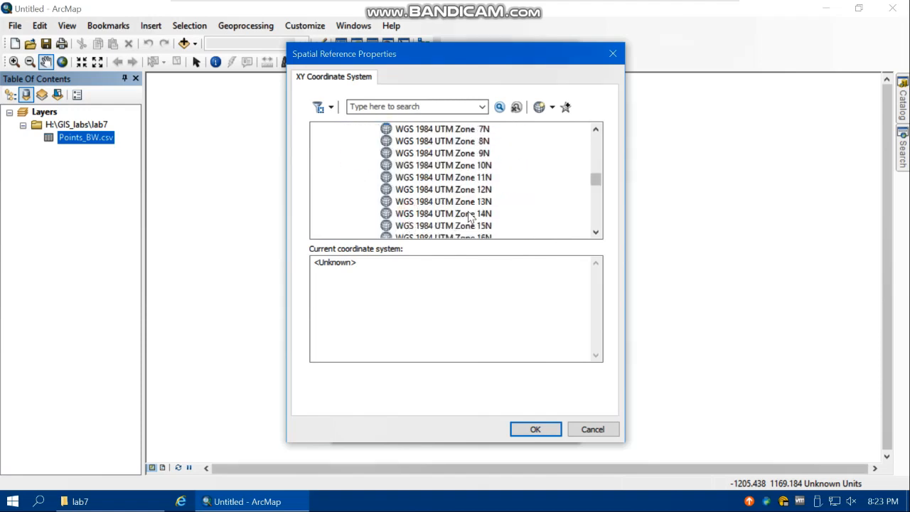
scroll(down, 3)
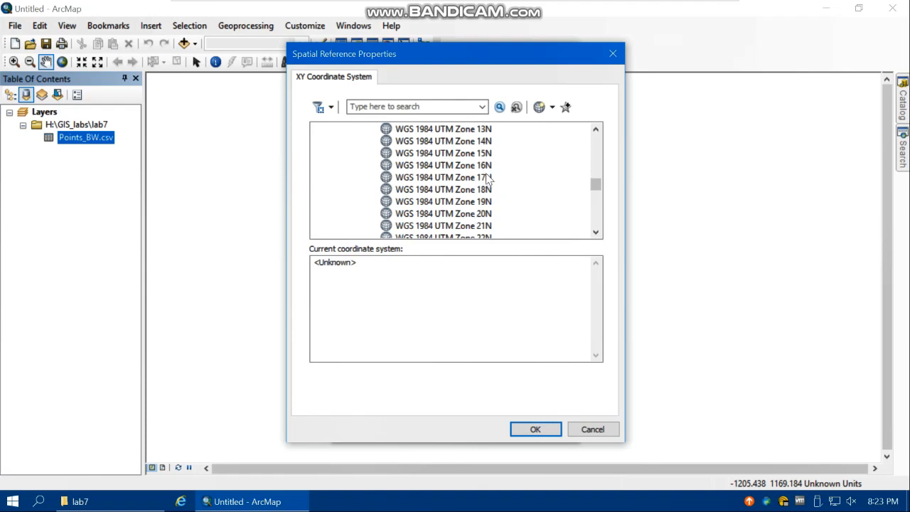
click(444, 176)
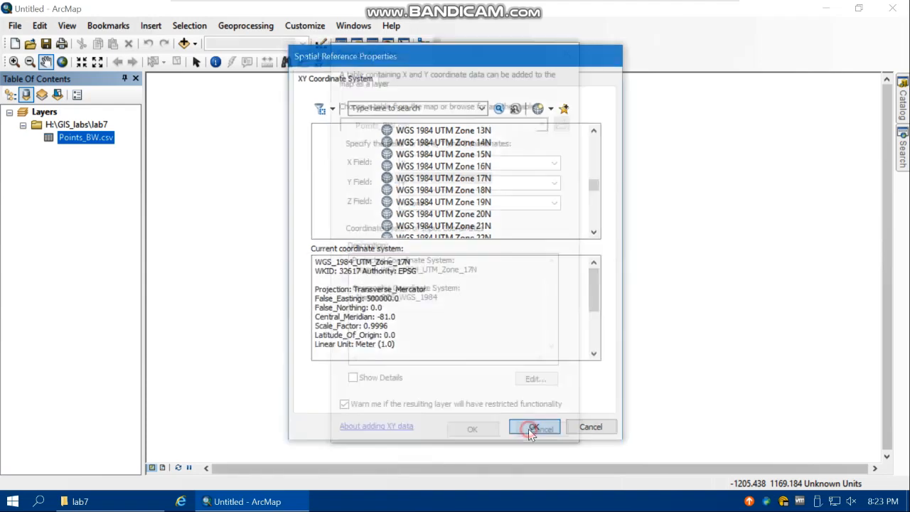
click(534, 426)
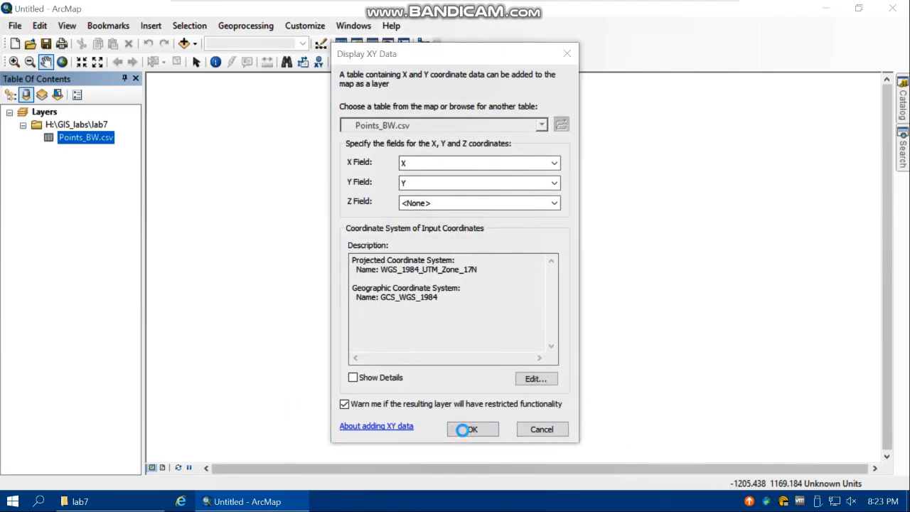
Accept the XY settings and the object-ID warning to create the Points_BW.csv Events layer
click(375, 426)
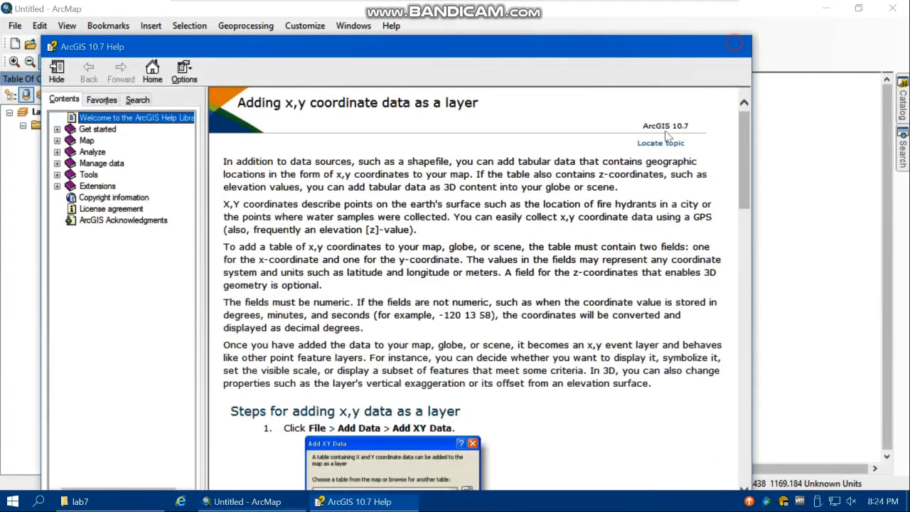
click(472, 429)
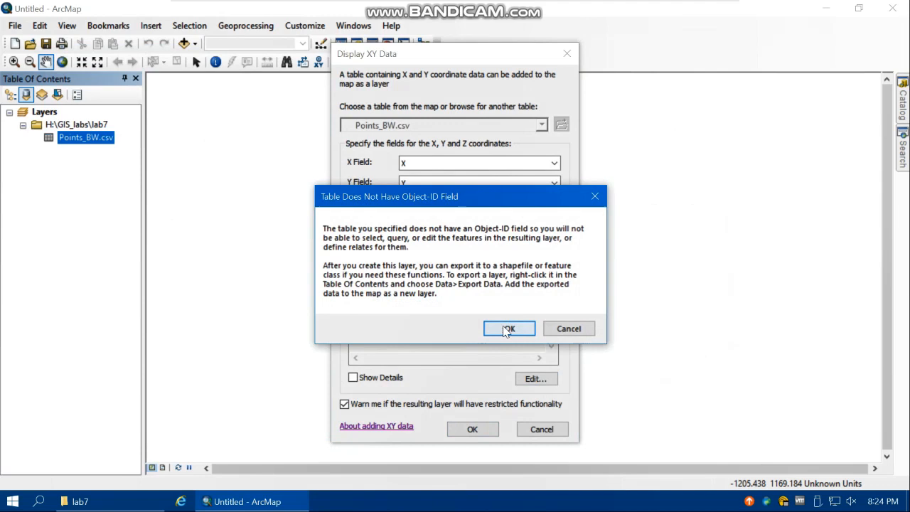
click(509, 327)
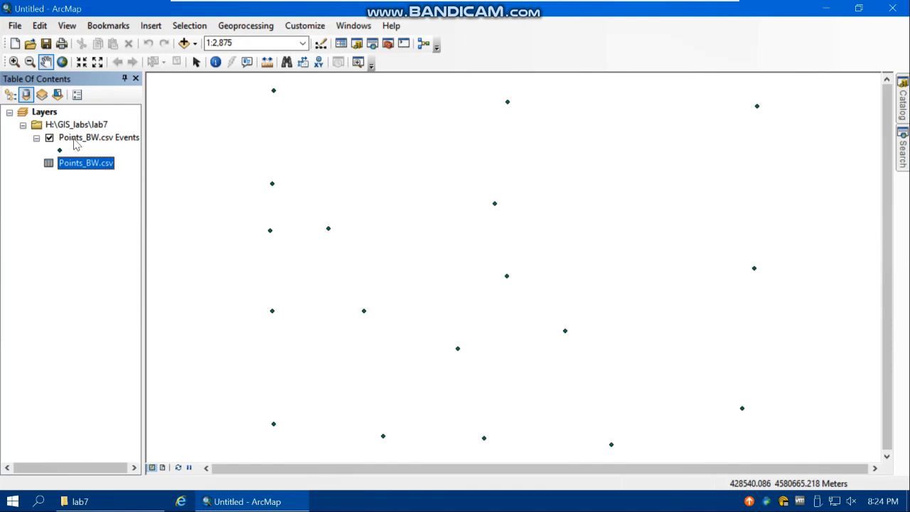
Turn on point-number labels for the Points_BW.csv Events layer in its Labels properties
right_click(100, 136)
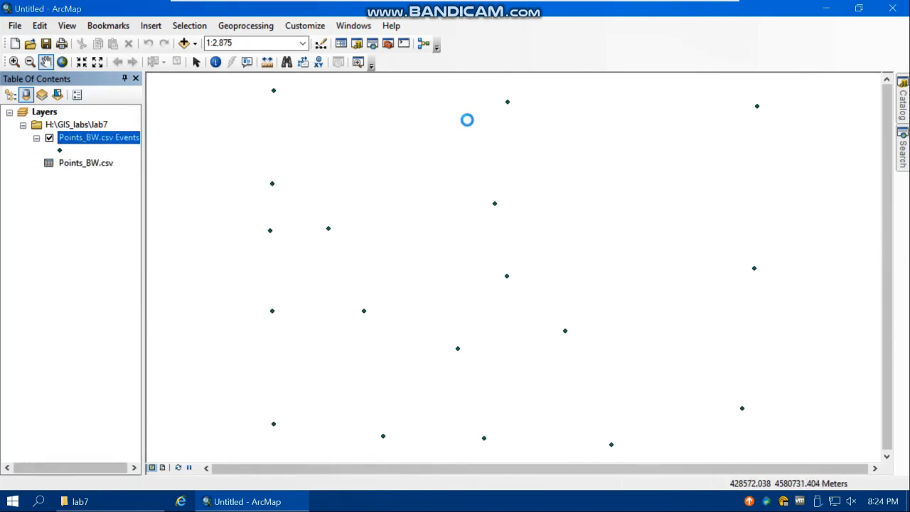
double_click(99, 137)
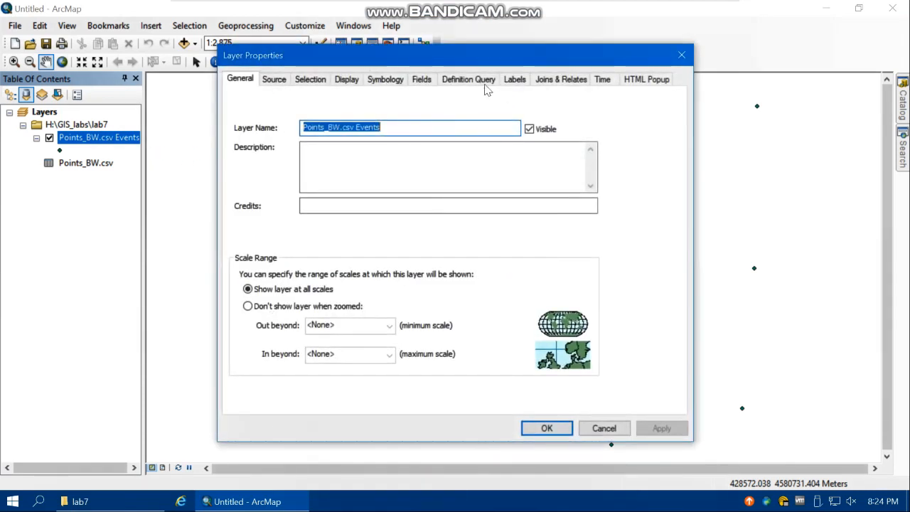
click(514, 79)
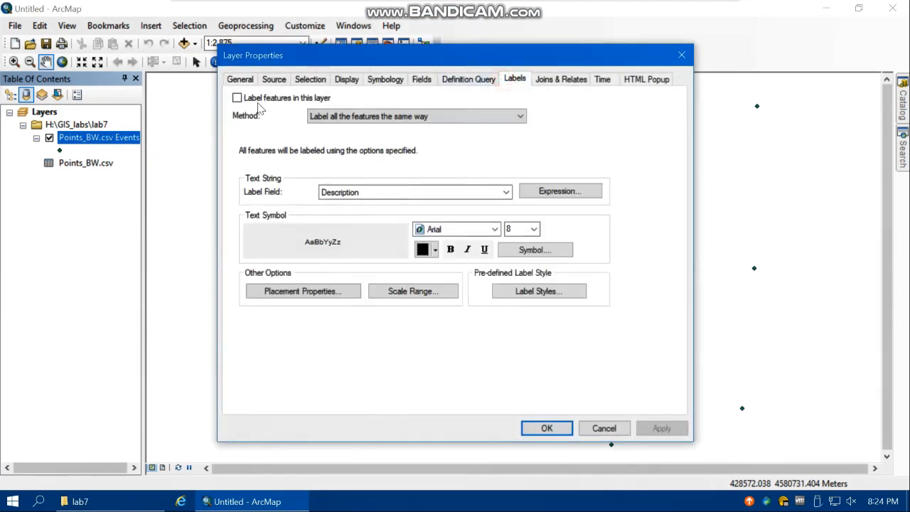
click(236, 96)
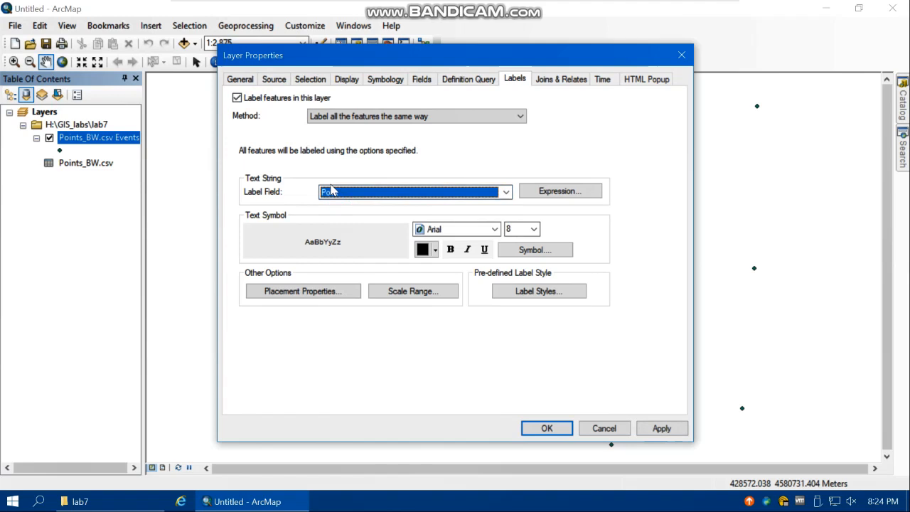
click(546, 428)
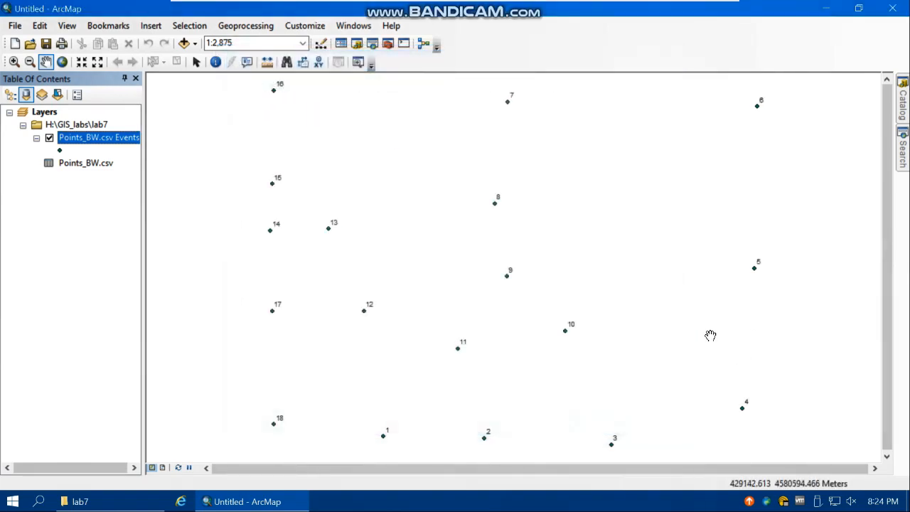
mouse_move(134, 205)
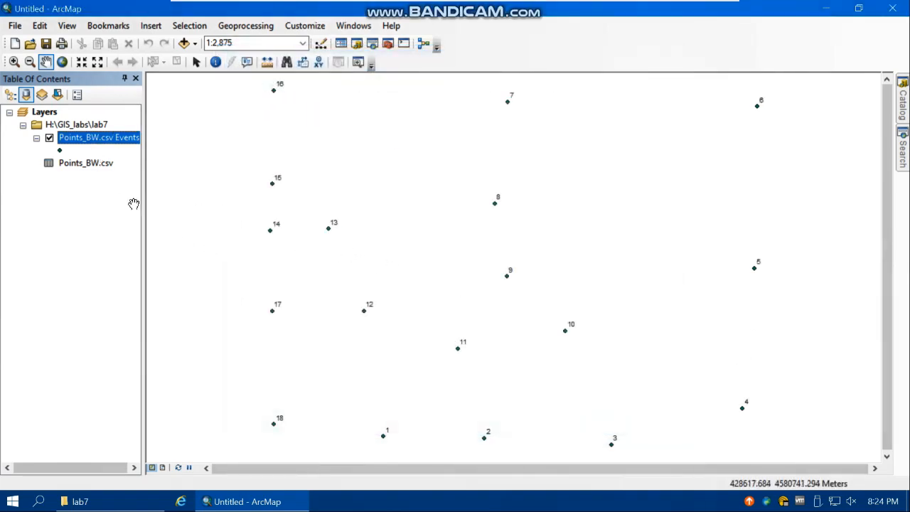
Export the events layer as a shapefile named GPS_Points in the lab7 folder
right_click(99, 136)
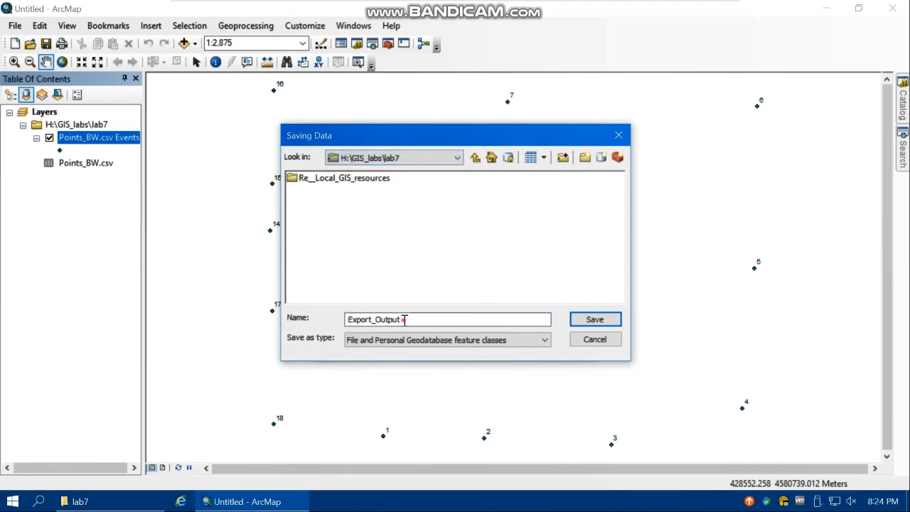
text(GPS)
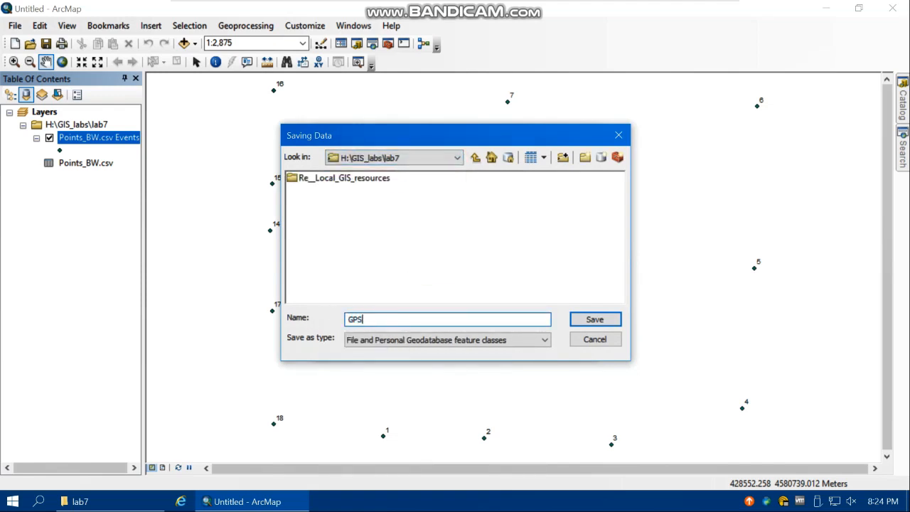
text(_Points)
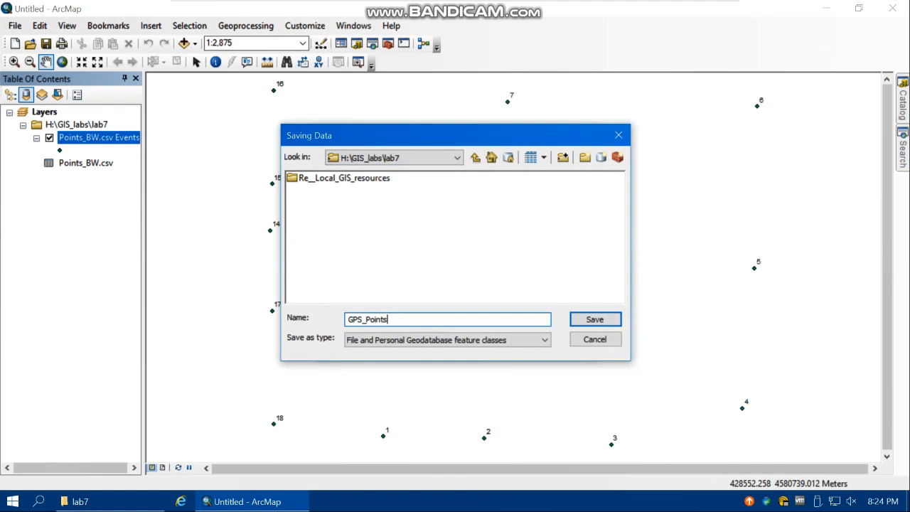
click(543, 340)
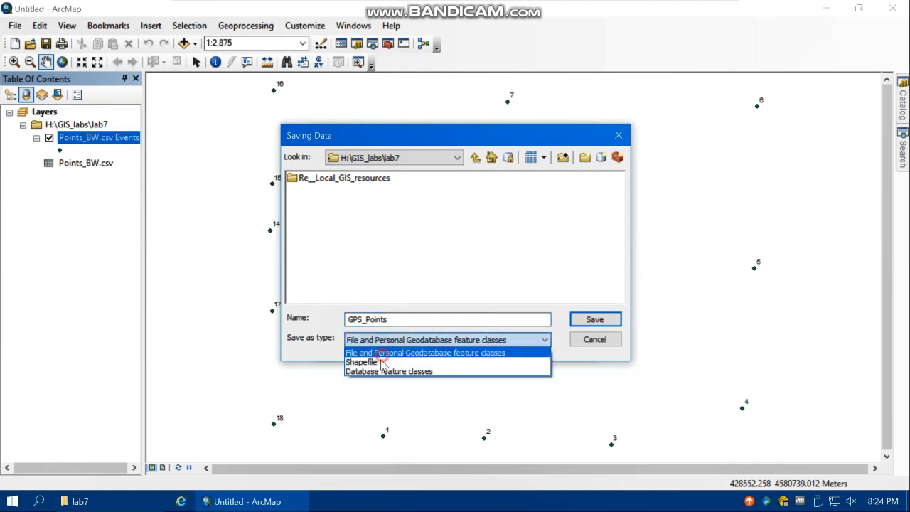
click(361, 362)
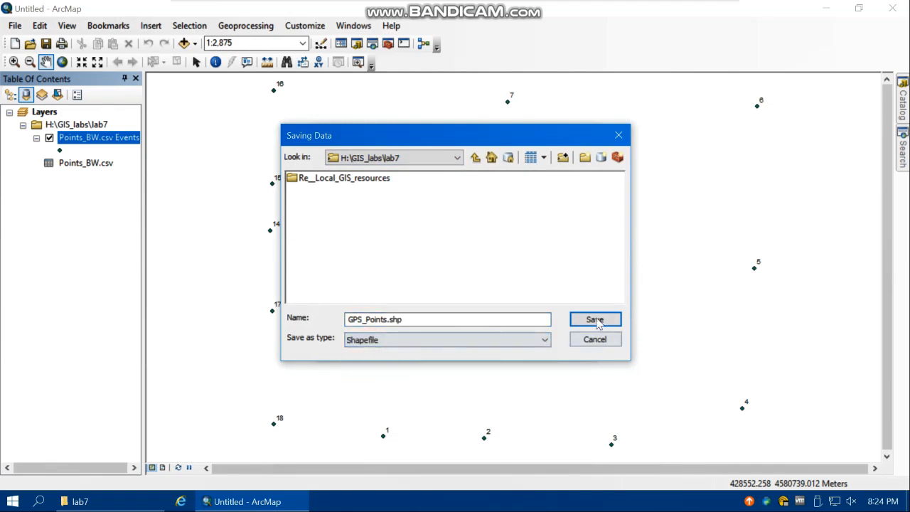
Confirm the export and add GPS_Points to the map as a layer
click(595, 318)
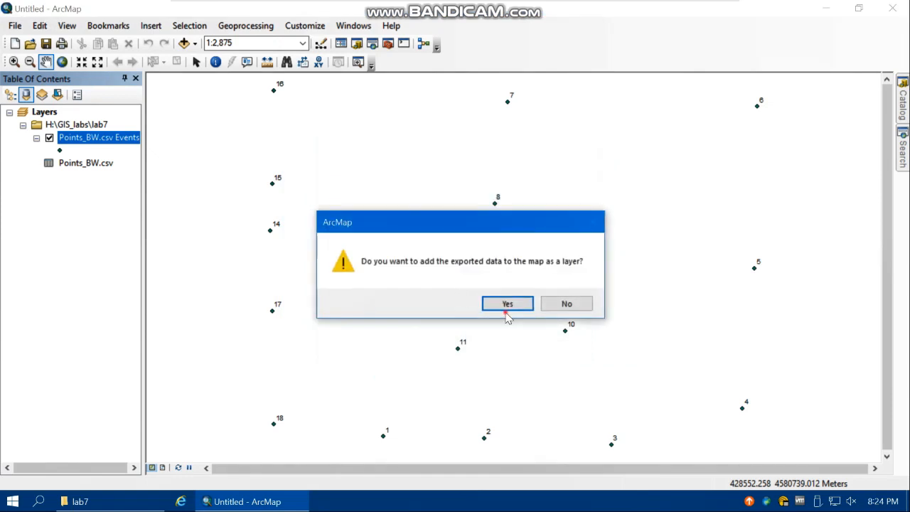
click(506, 304)
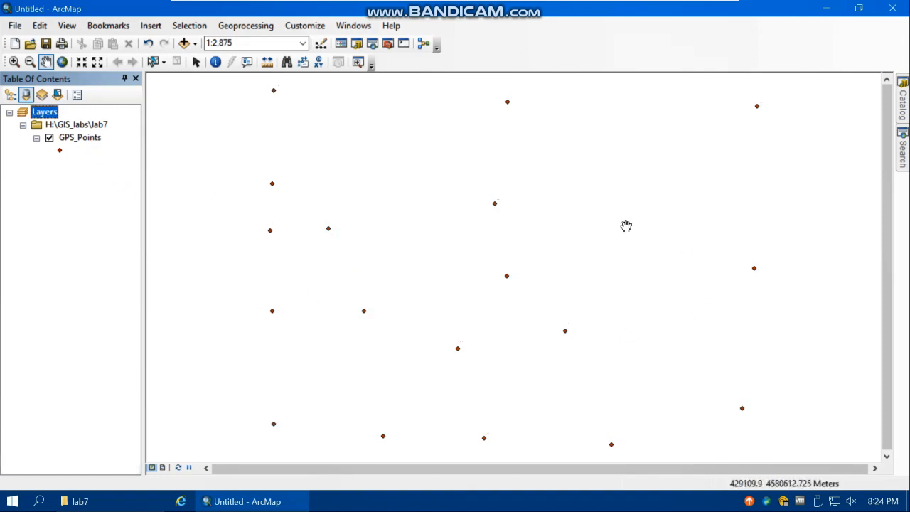
Label every feature of the GPS_Points layer with its Point field
right_click(79, 136)
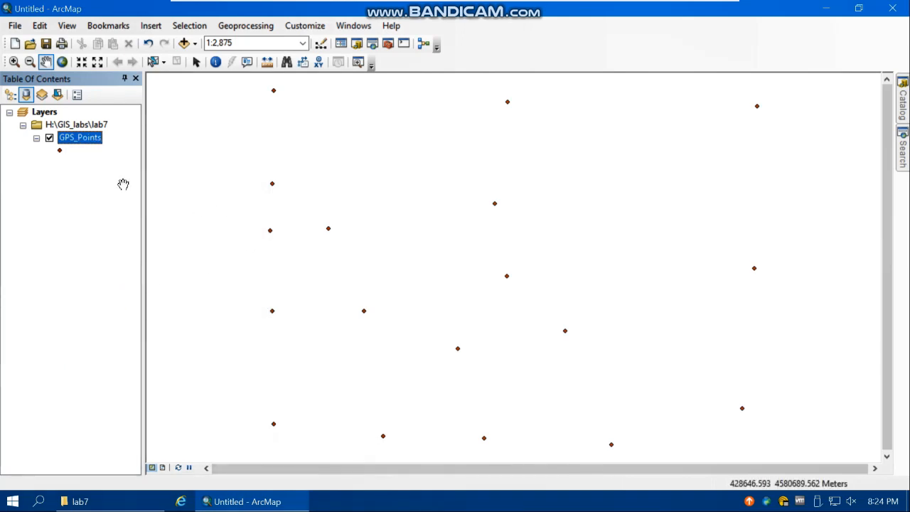
right_click(79, 136)
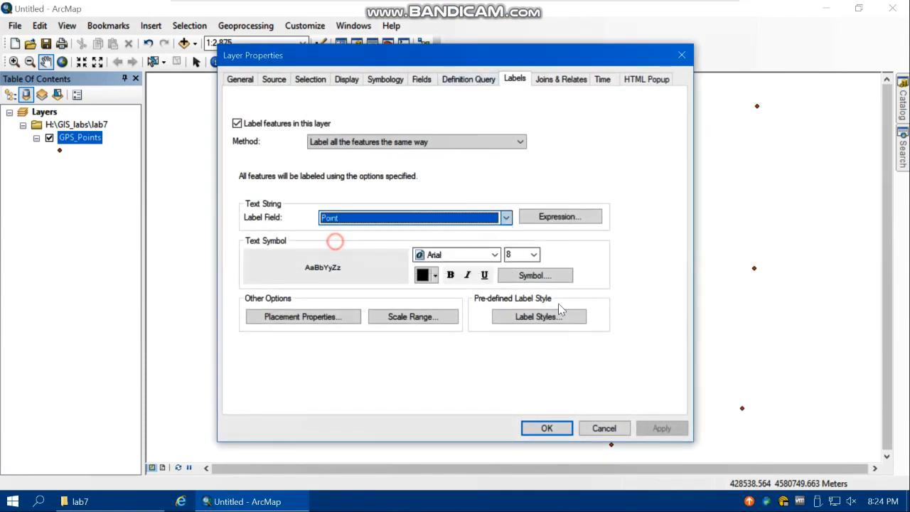
click(546, 428)
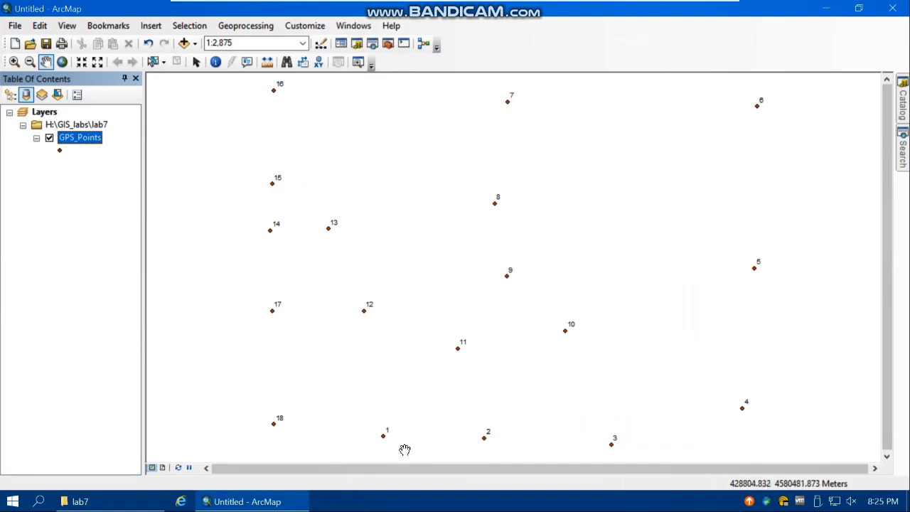
mouse_move(759, 139)
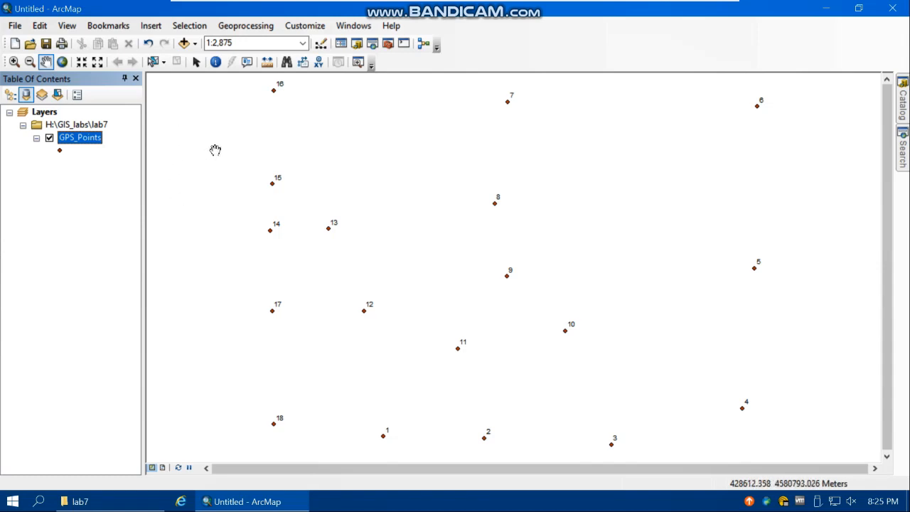
Add the World Imagery basemap beneath the GPS_Points layer
click(185, 42)
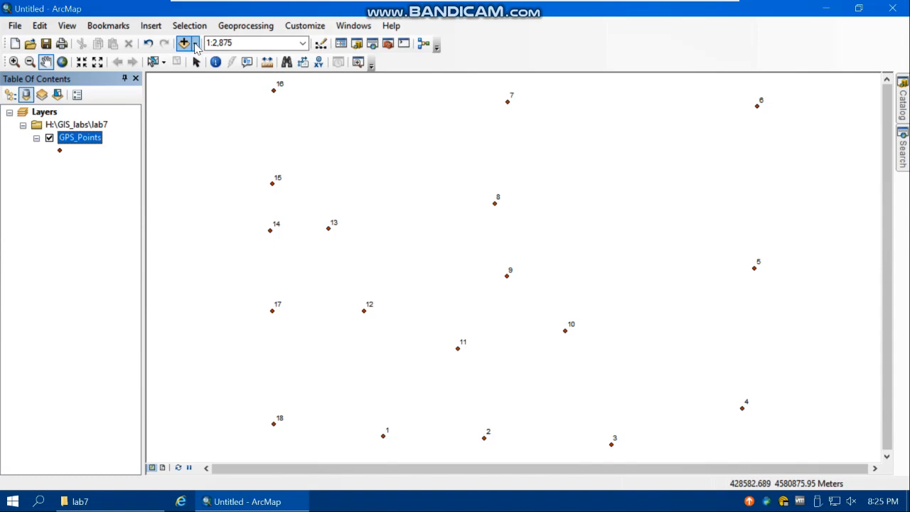
click(195, 44)
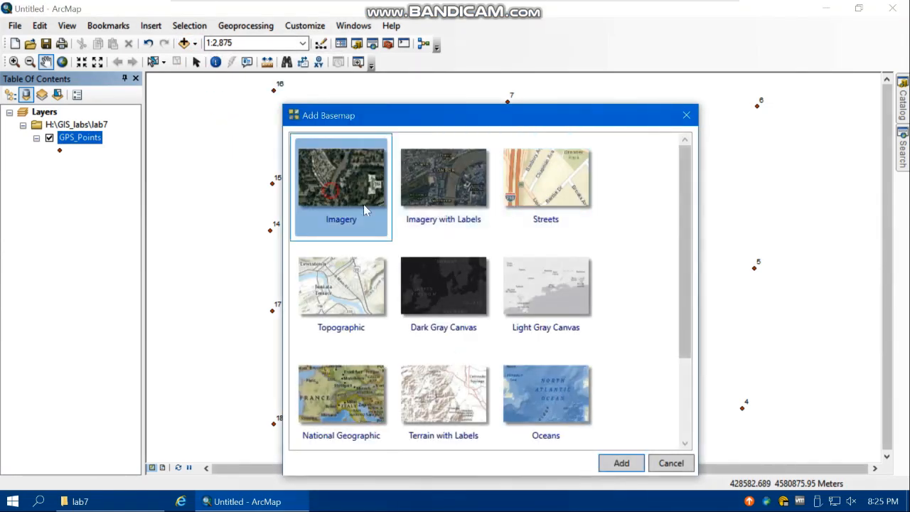
click(671, 464)
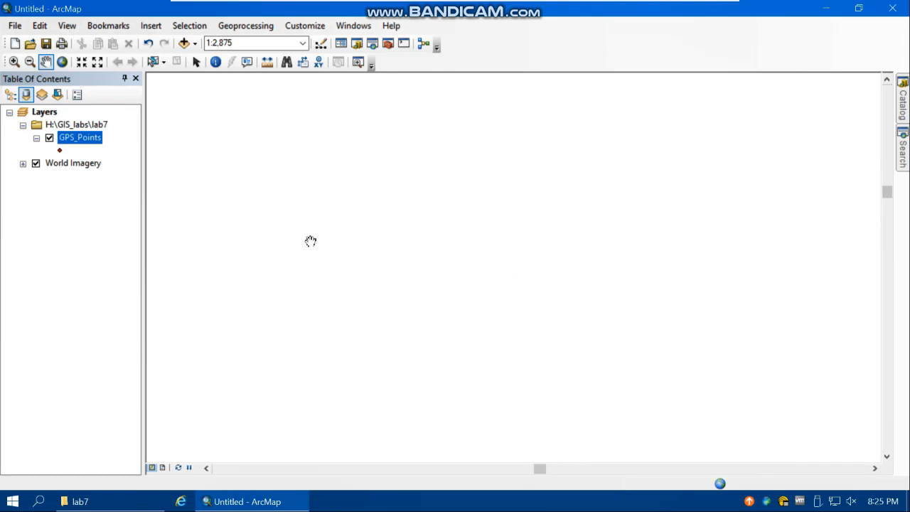
mouse_move(319, 248)
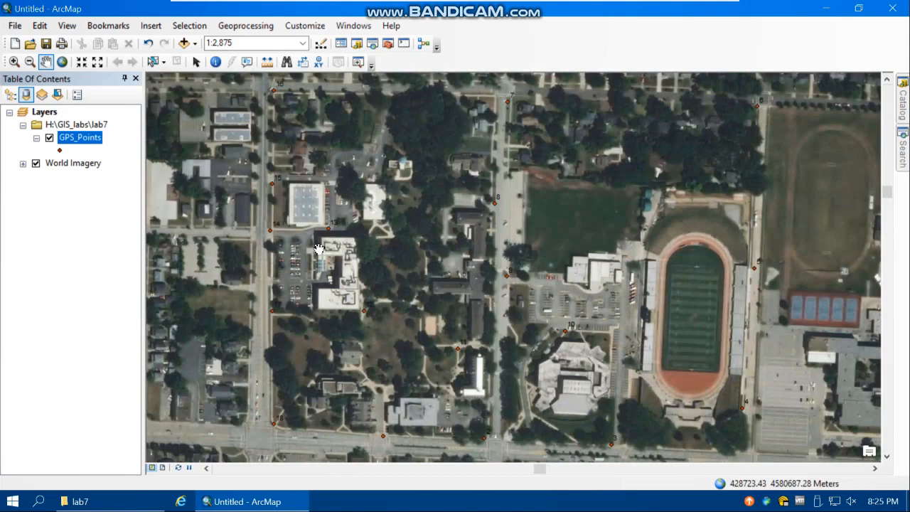
Zoom in and pan around the campus imagery where the GPS points lie
drag(320, 249, 480, 339)
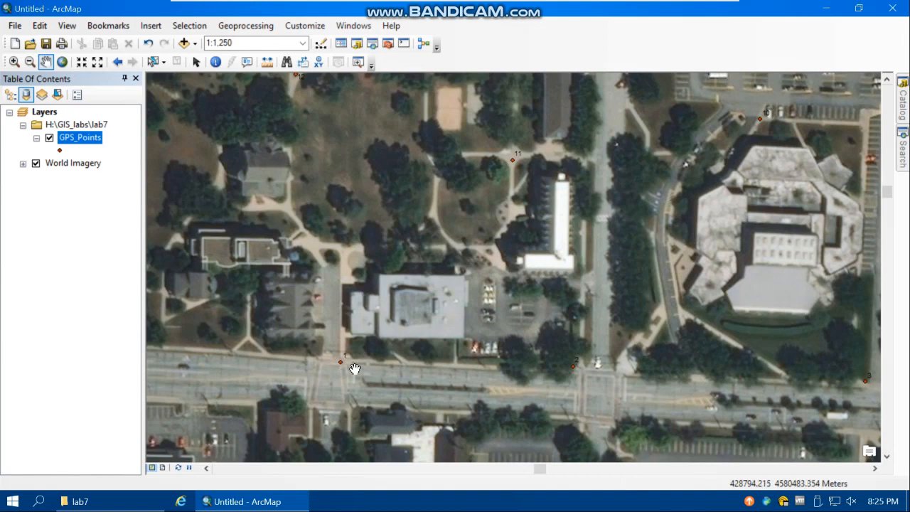
drag(356, 369, 332, 401)
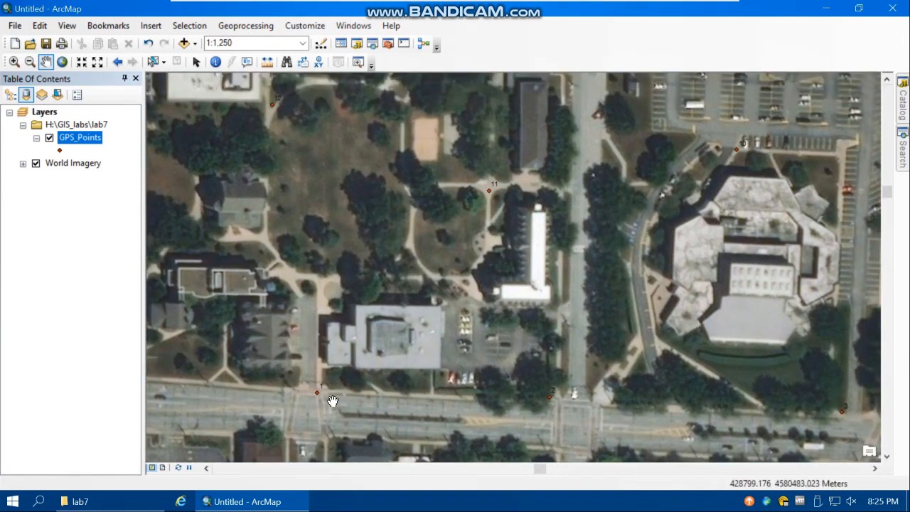
mouse_move(335, 398)
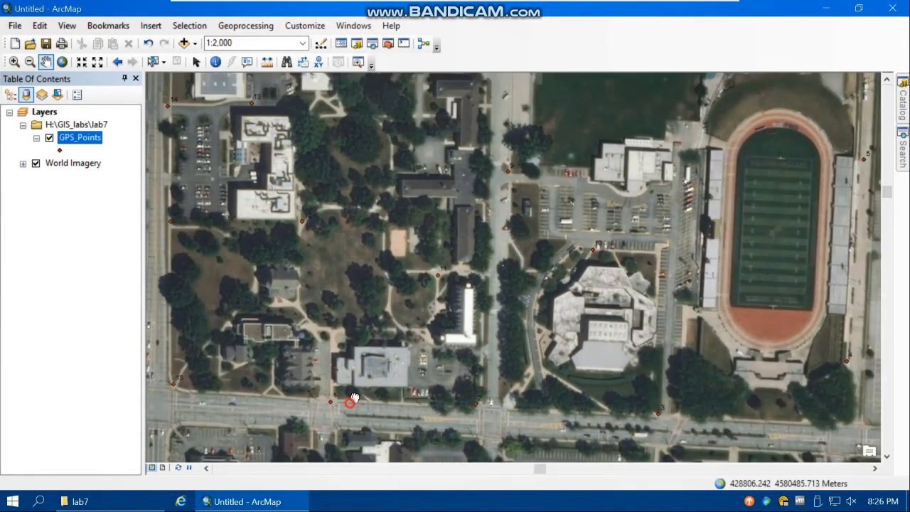
drag(356, 395, 288, 392)
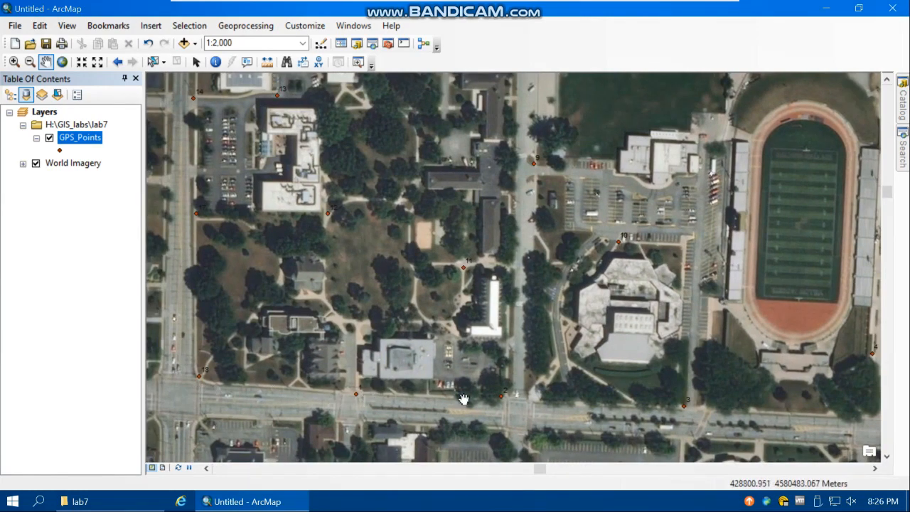
drag(462, 398, 657, 313)
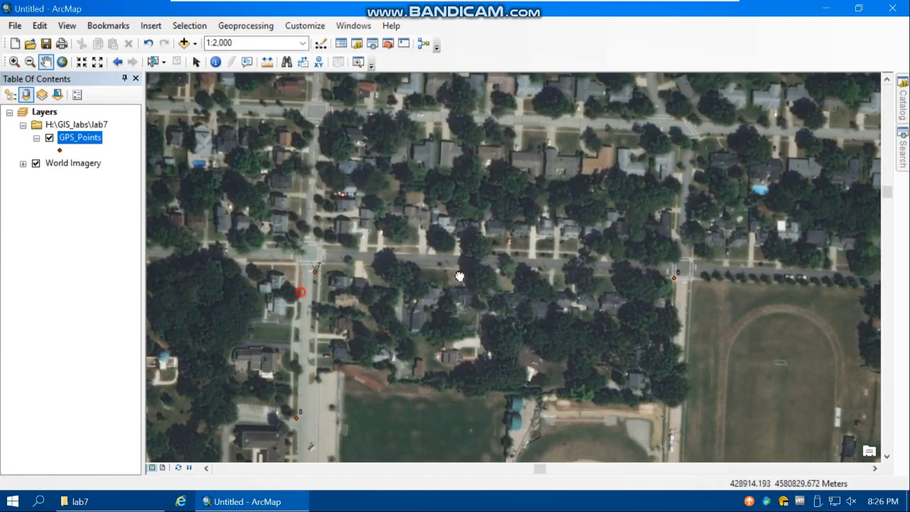
drag(460, 276, 305, 250)
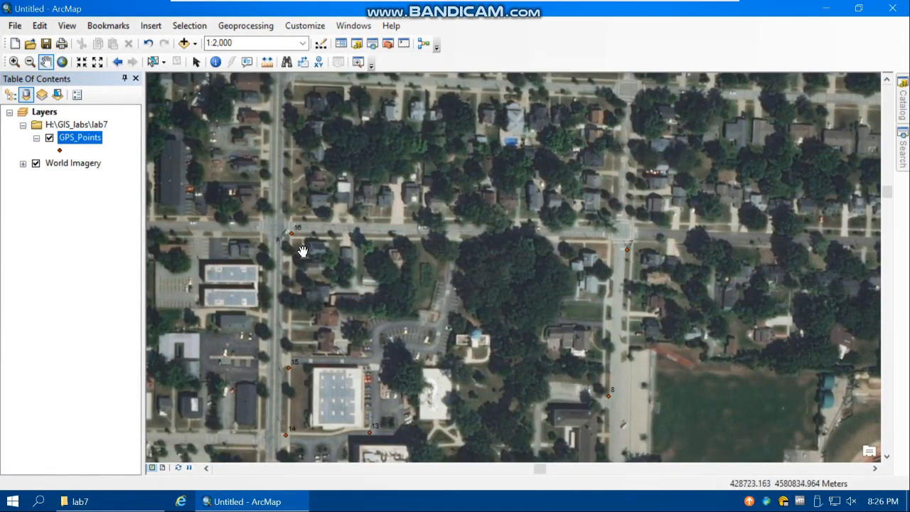
drag(304, 250, 542, 361)
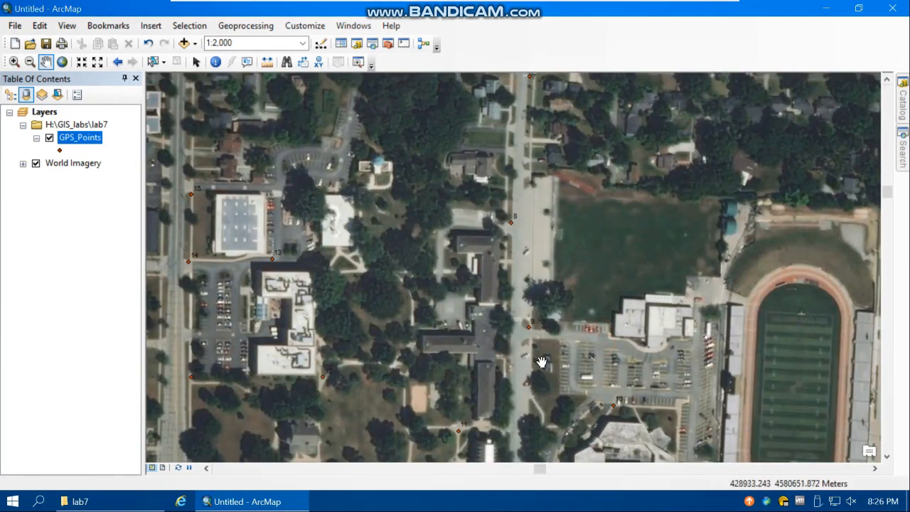
drag(540, 363, 519, 305)
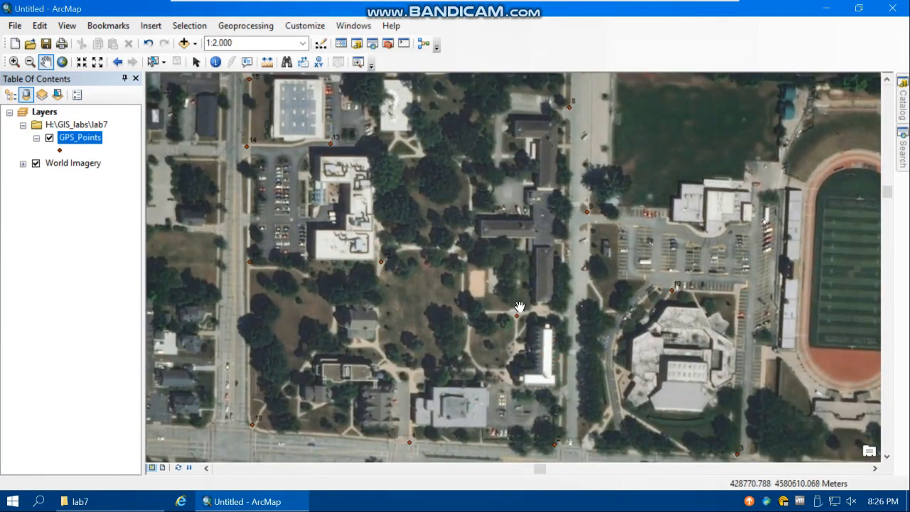
mouse_move(518, 320)
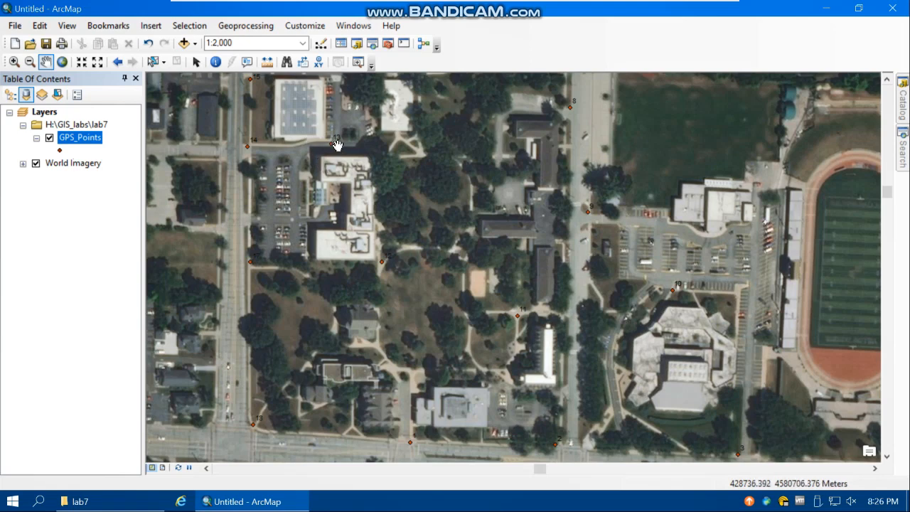
mouse_move(11, 138)
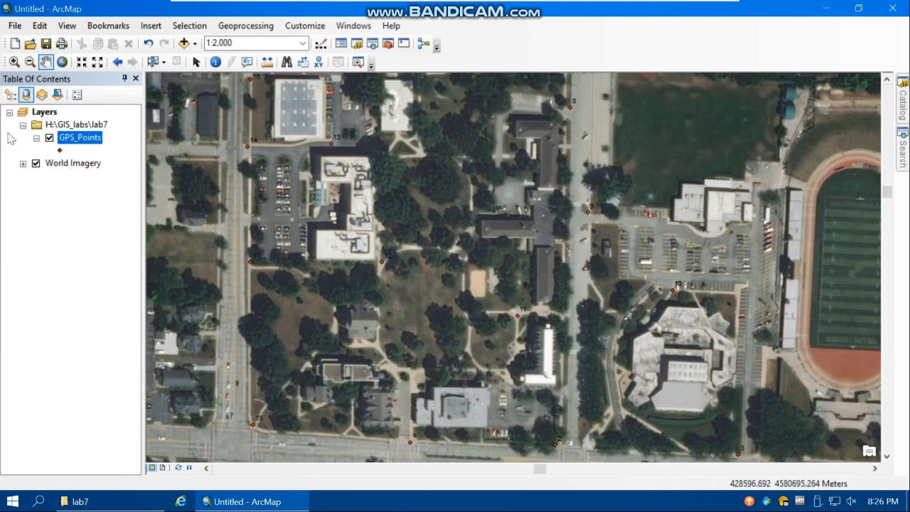
Set the Basemap layer's Display transparency to 4 so the imagery draws faded under the points
right_click(63, 150)
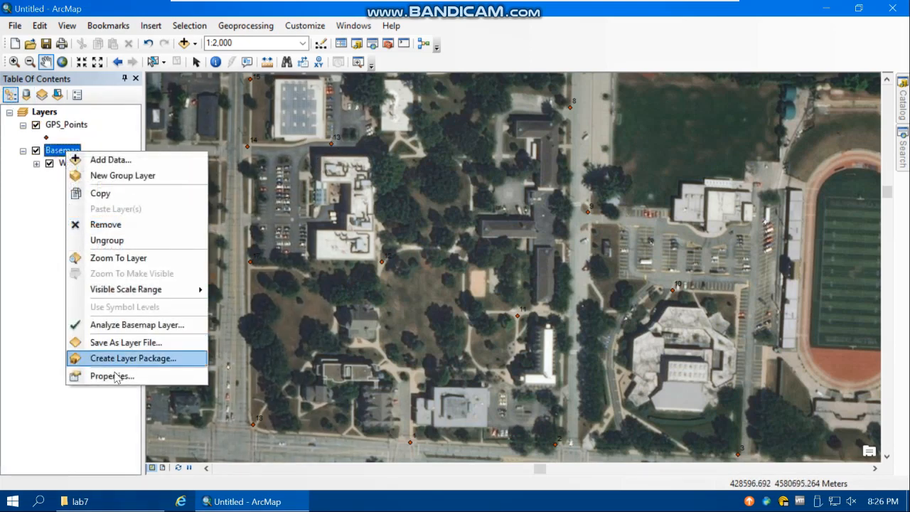
click(111, 376)
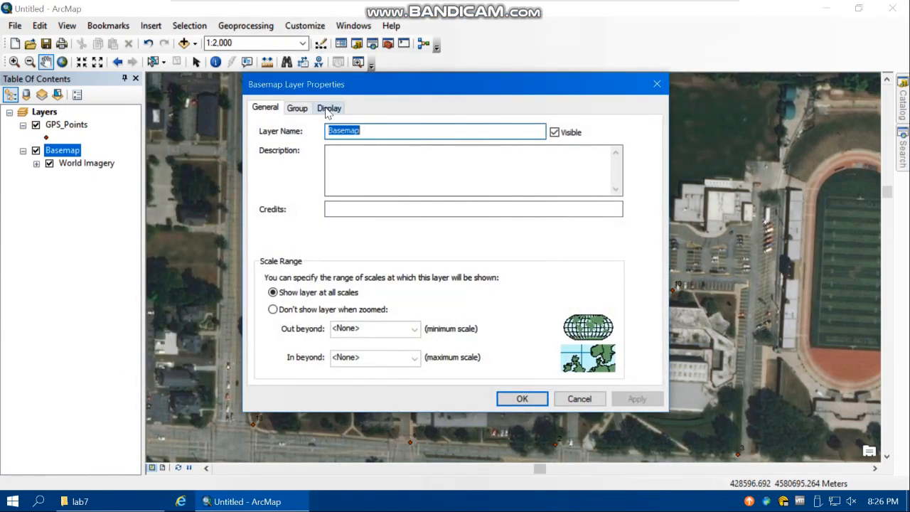
click(330, 108)
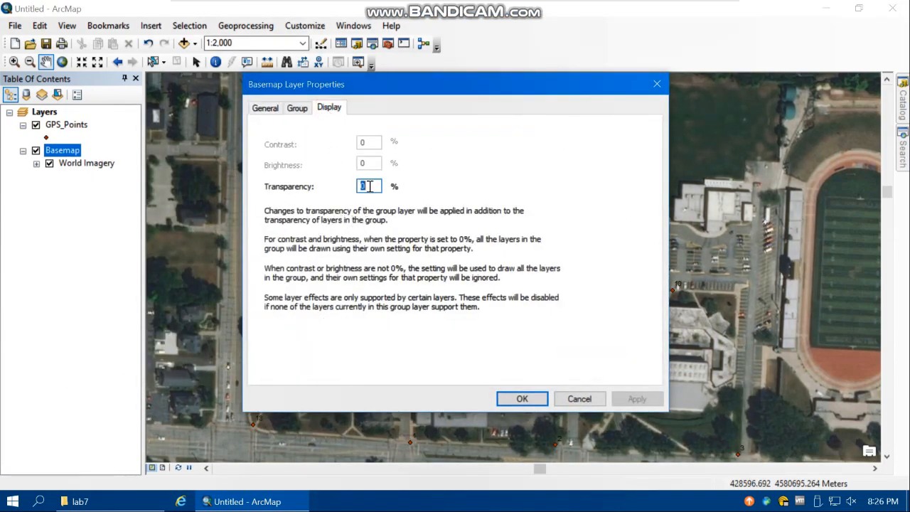
text(4)
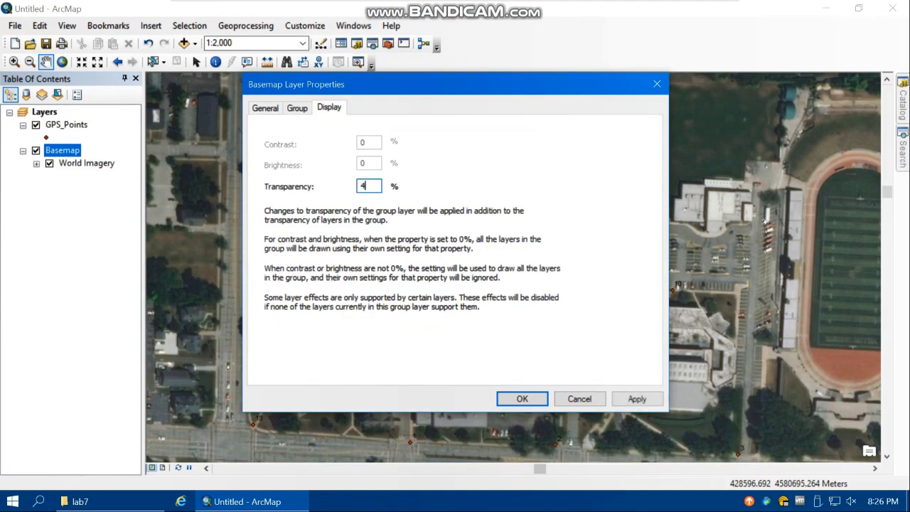
click(521, 398)
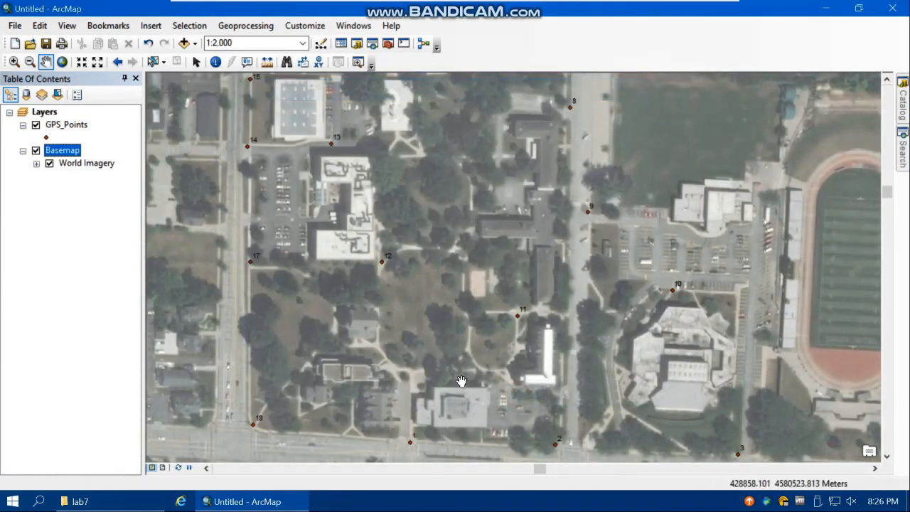